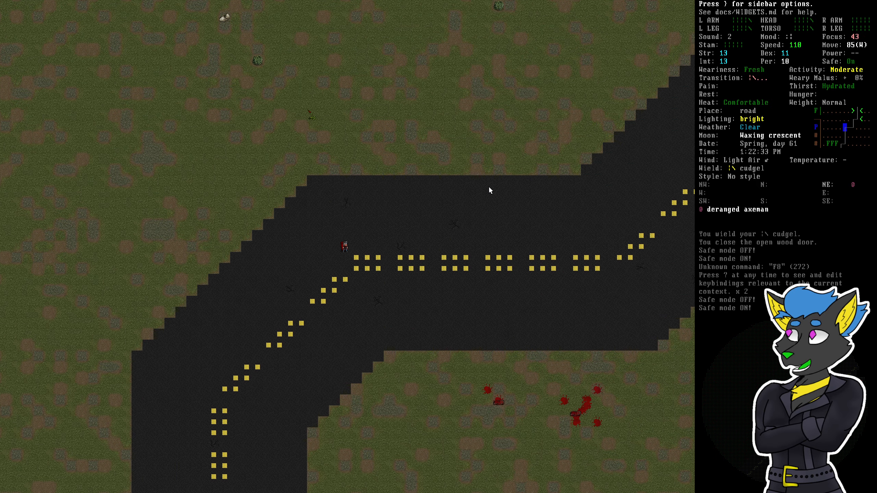
Walk from the road into the house and bring up the cupboard's pickup list
{"action": "key", "text": "x"}
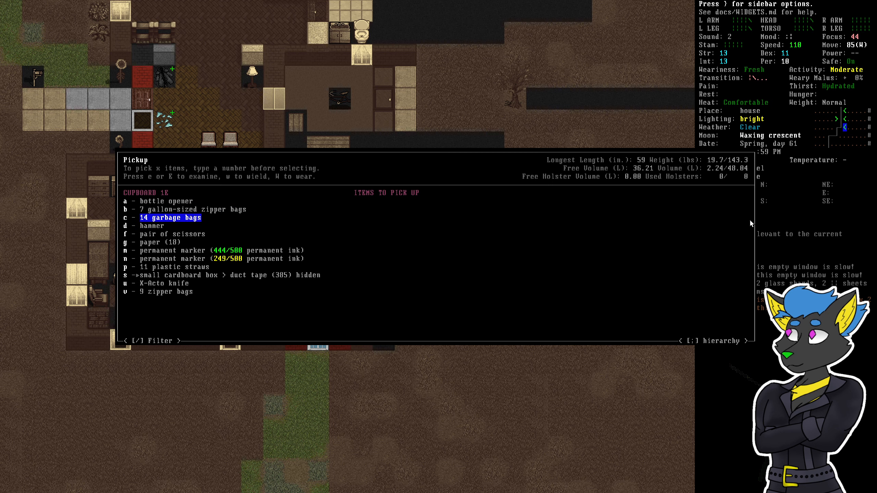
Mark and take the metal tongs and other kitchen tools from the first cupboard
{"action": "key", "text": "down"}
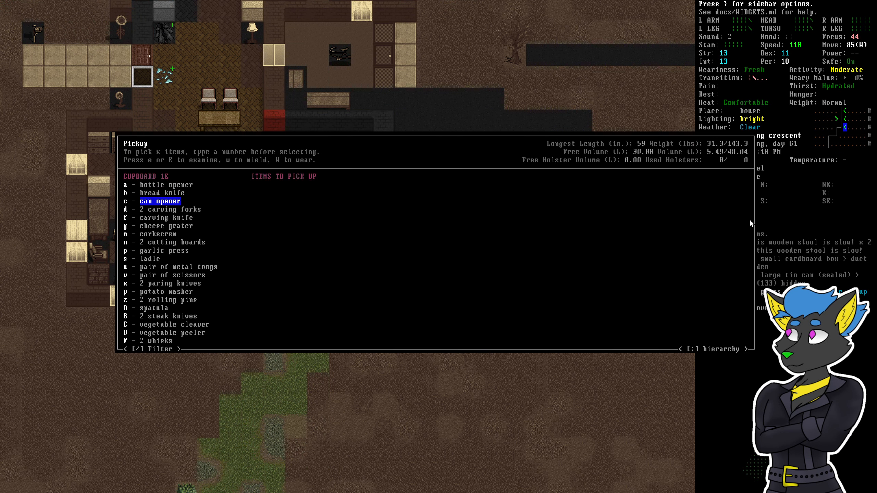
{"action": "key", "text": "DOWN"}
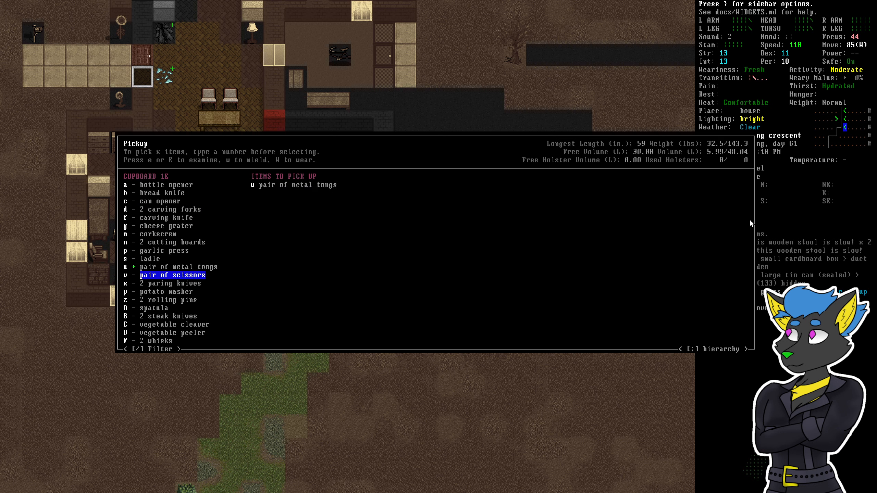
{"action": "key", "text": "down"}
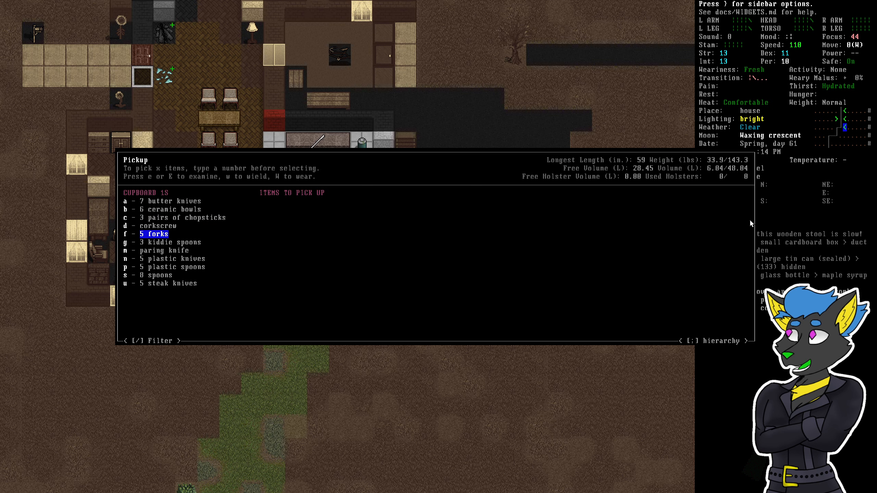
Collect items from the cutlery cupboard and the sink, including milk, pickled fish and cheese pizza
{"action": "key", "text": "up"}
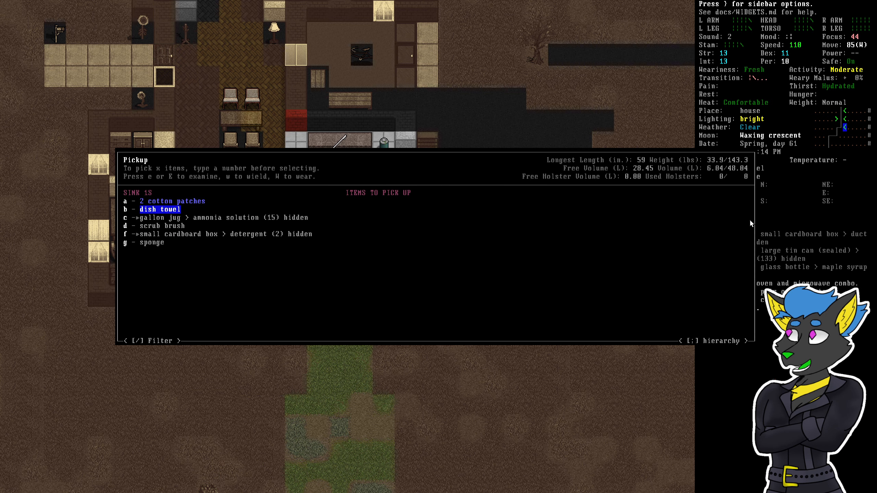
{"action": "key", "text": "up"}
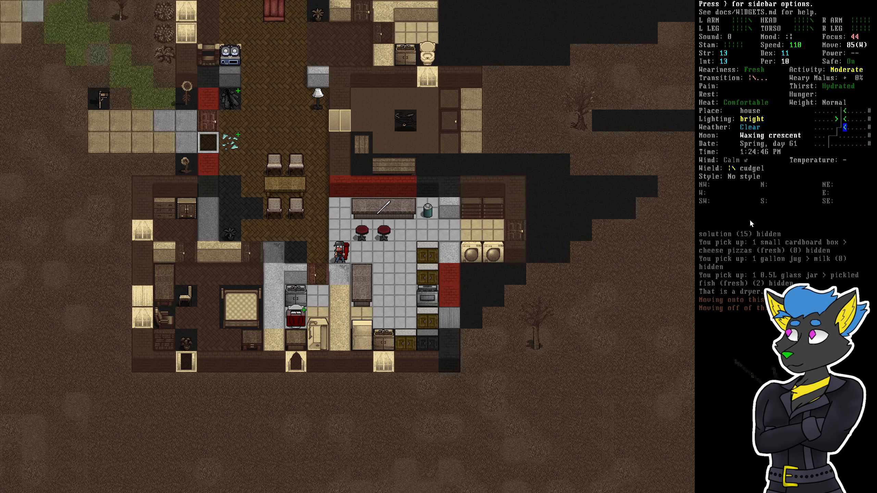
Check the vehicle actions, then pick up aspirin, cough syrup, heartburn medicine and the inhaler
{"action": "key", "text": "up"}
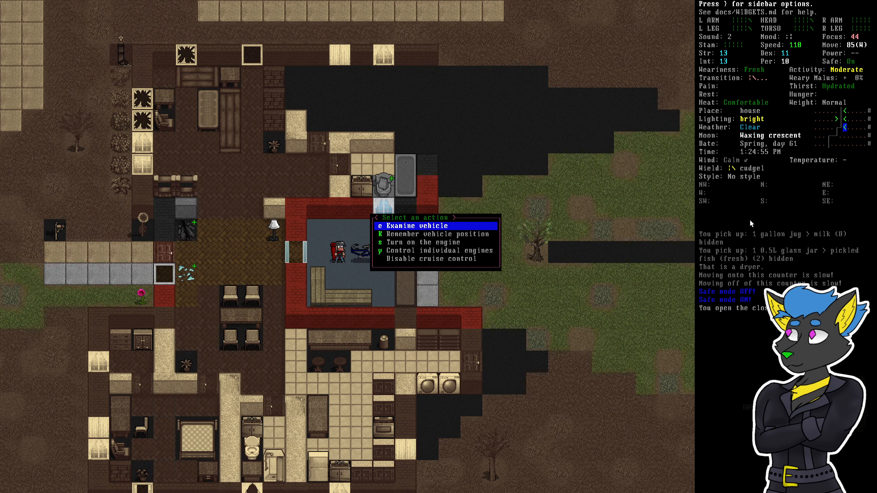
{"action": "left_click", "coordinate": [417, 226]}
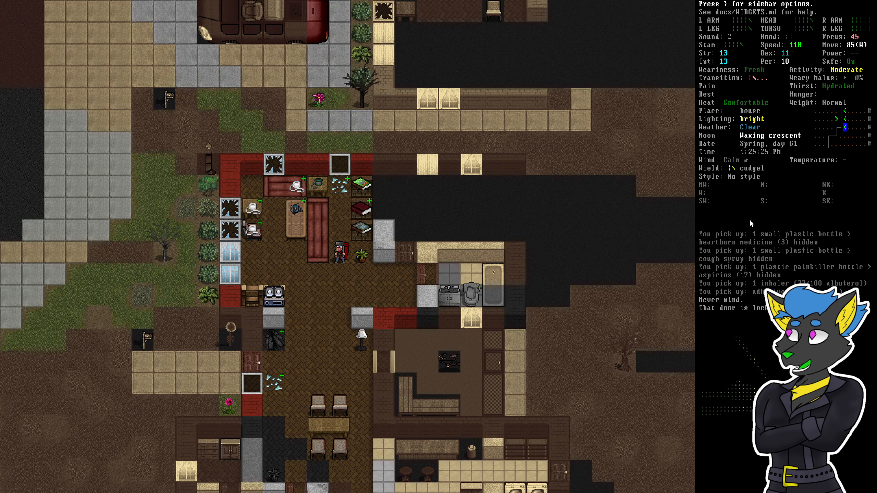
Search the bedroom shelves, head outside and take control of the children's tricycle
{"action": "key", "text": "g"}
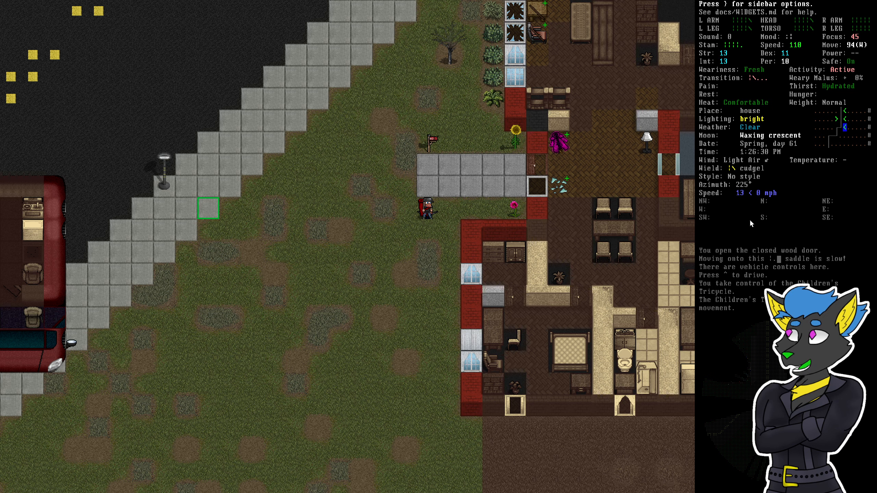
Ride the tricycle to the road and step off as a decayed zombie approaches
{"action": "key", "text": "Escape"}
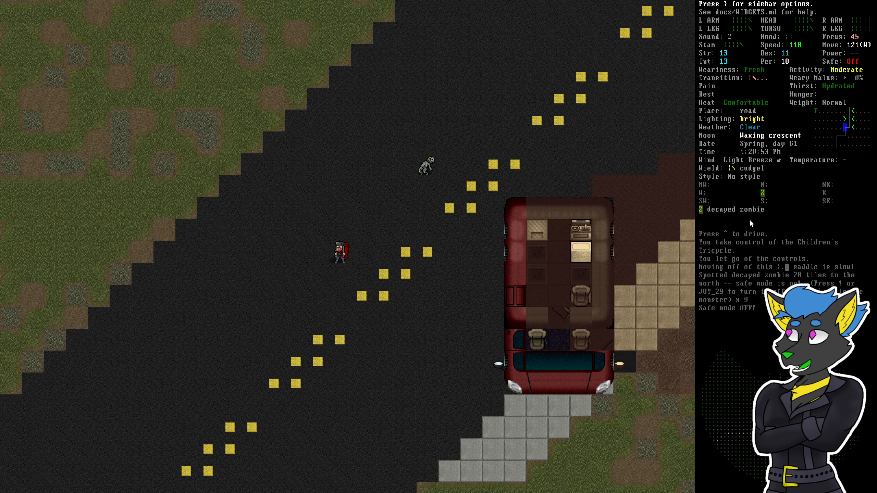
Cudgel the decayed zombie to death and pick the dropped golf bag back up
{"action": "key", "text": "d"}
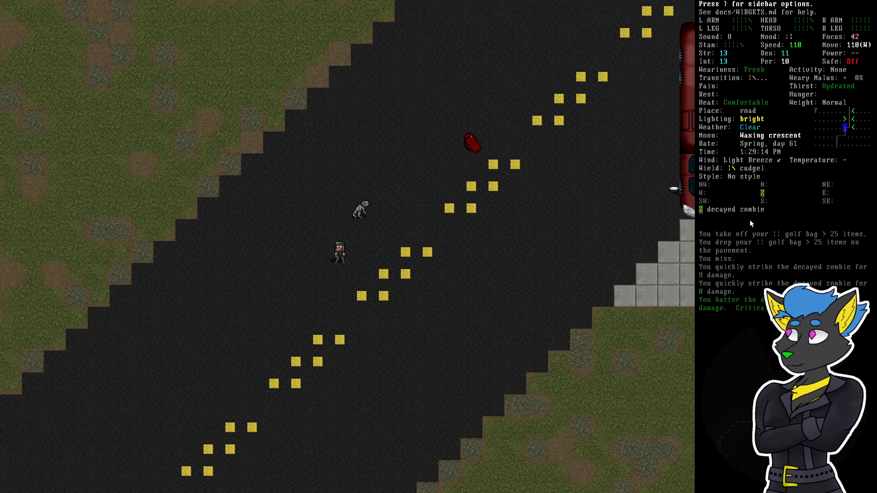
{"action": "key", "text": "g"}
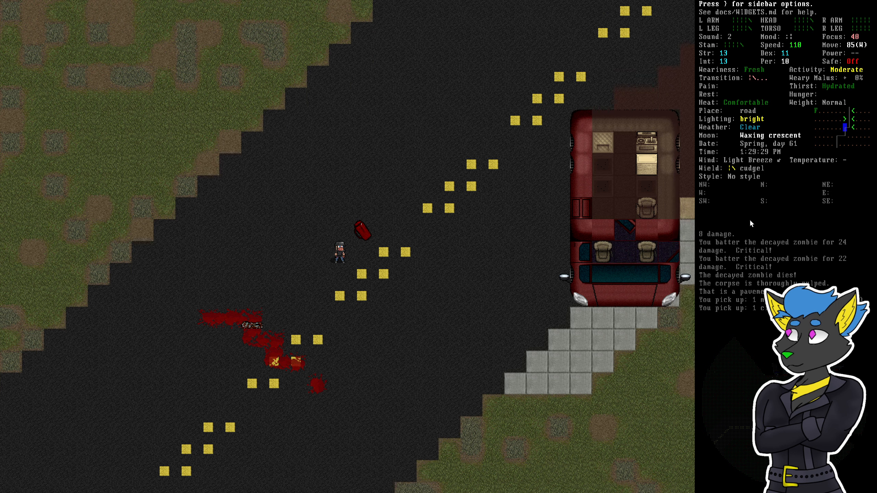
{"action": "key", "text": "E"}
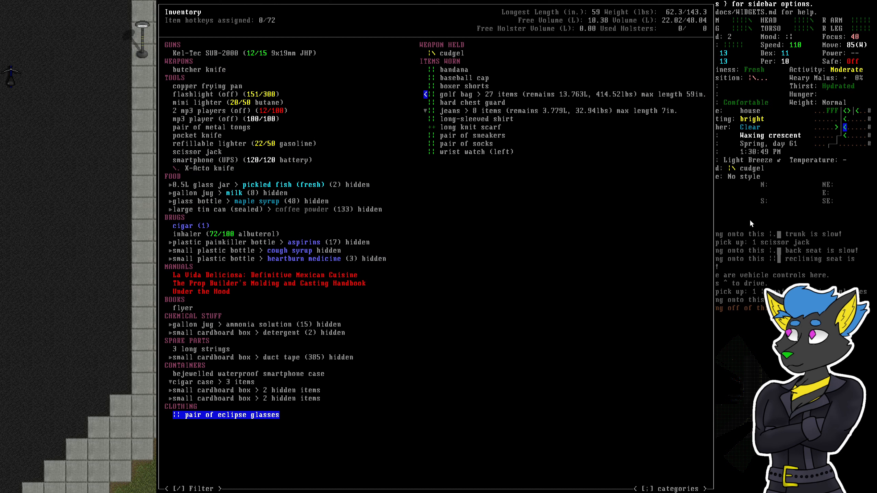
Inspect the eclipse glasses' details and put them on
{"action": "left_click", "coordinate": [225, 415]}
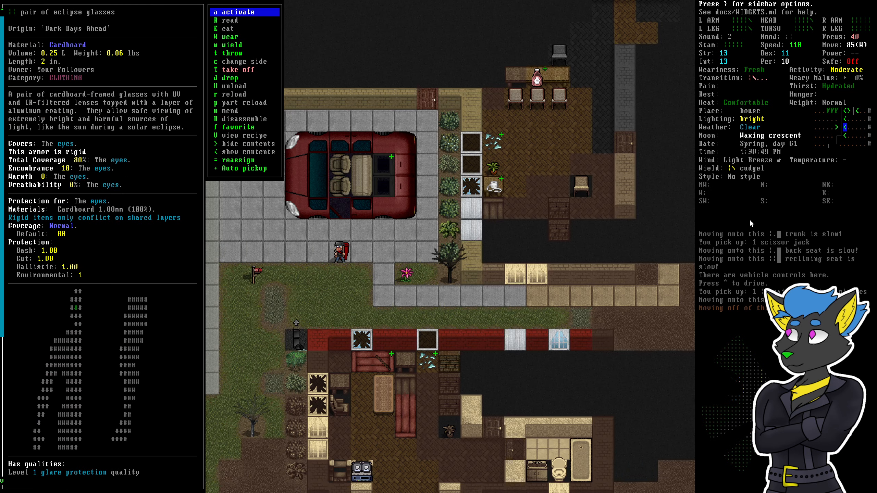
{"action": "mouse_move", "coordinate": [237, 159]}
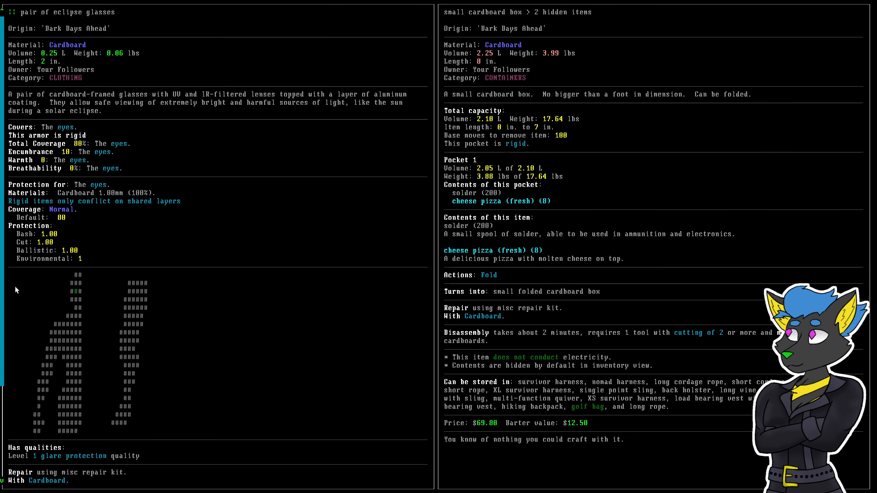
{"action": "scroll", "scroll_direction": "down", "scroll_amount": 3}
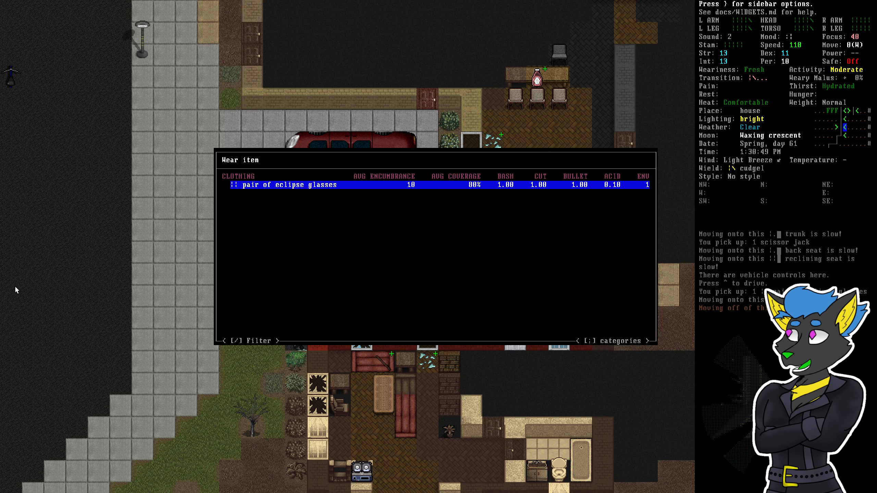
{"action": "left_click", "coordinate": [285, 185]}
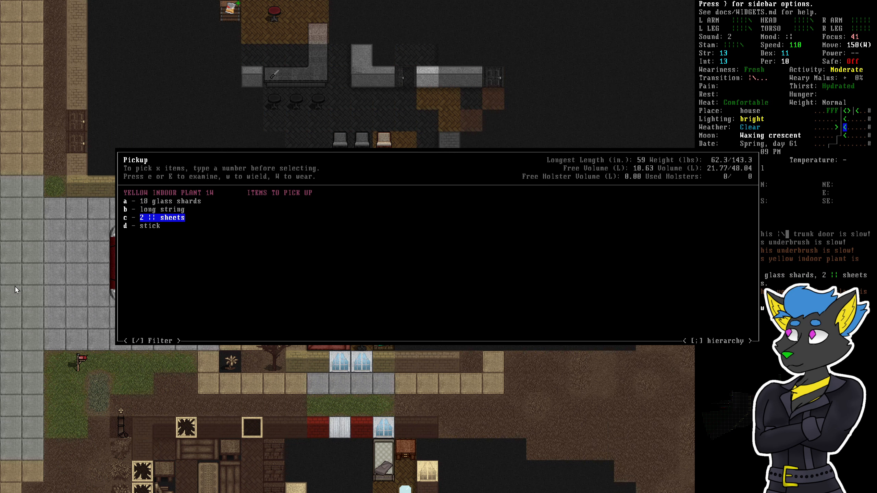
Take the long strings from the indoor plant tile and review the carried loot
{"action": "key", "text": "b"}
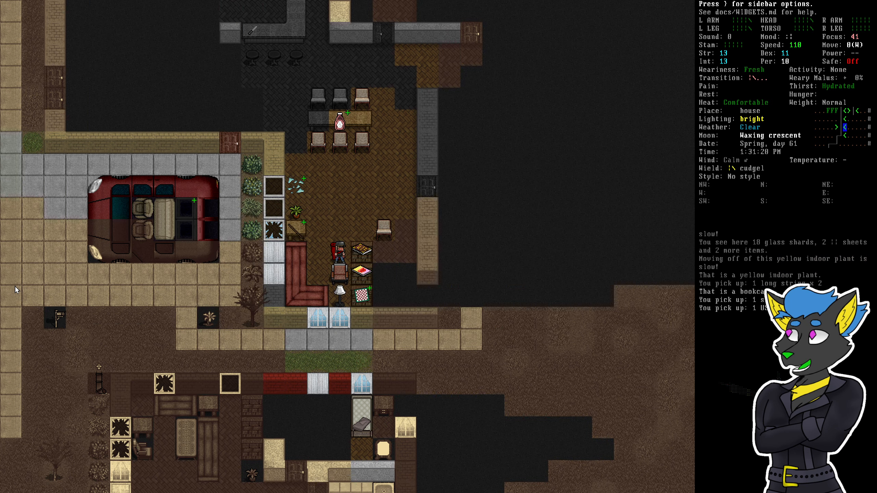
{"action": "key", "text": "i"}
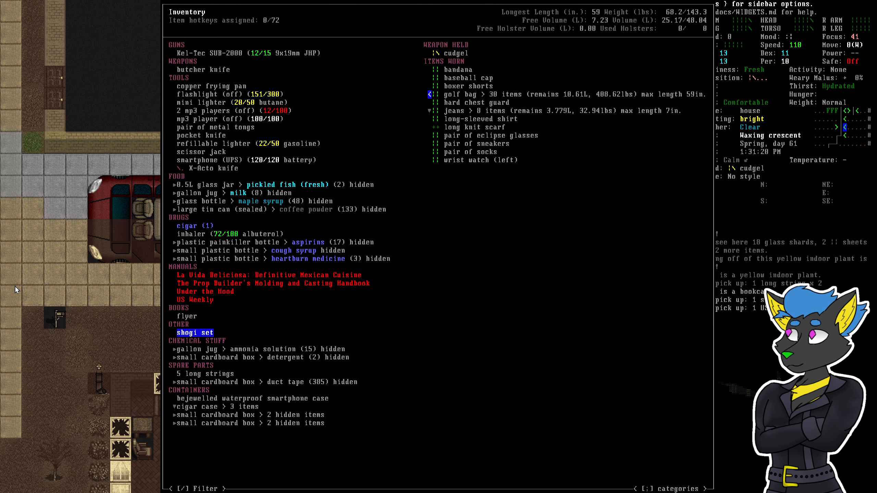
{"action": "left_click", "coordinate": [195, 332]}
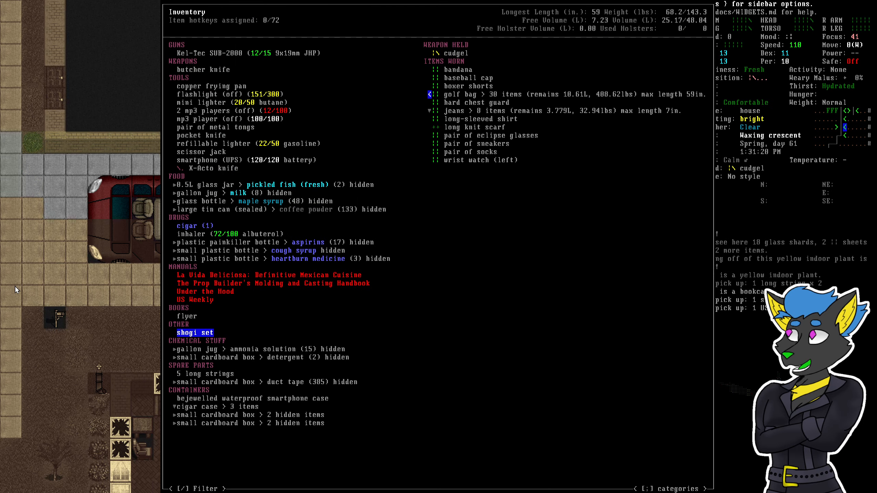
{"action": "key", "text": "d"}
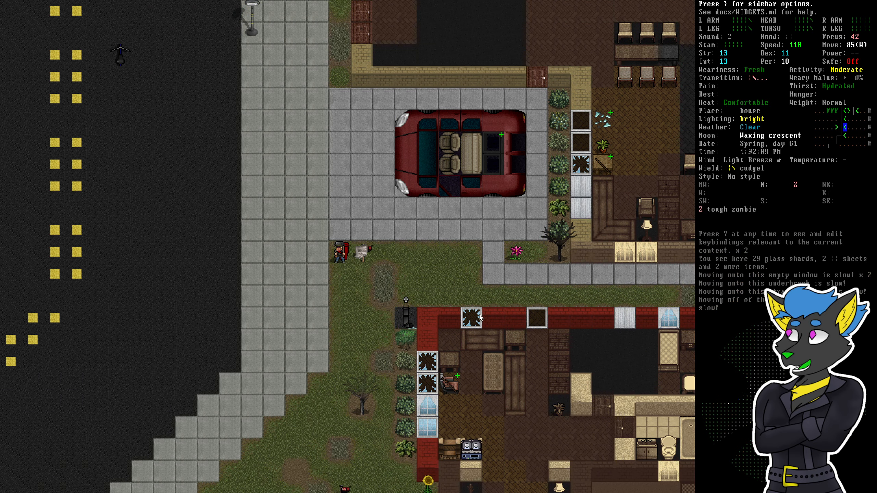
Grab the mailbox newspaper page and ketchup bottle on the way out to the lawn
{"action": "key", "text": "g"}
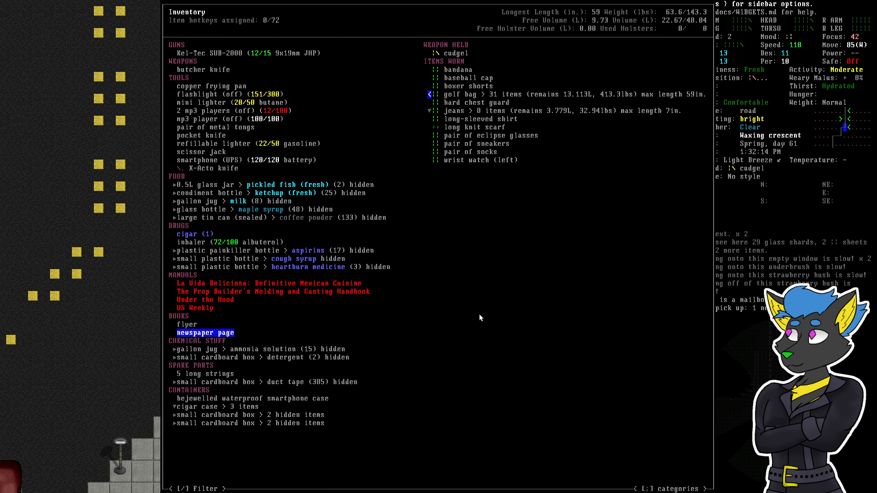
{"action": "key", "text": "Escape"}
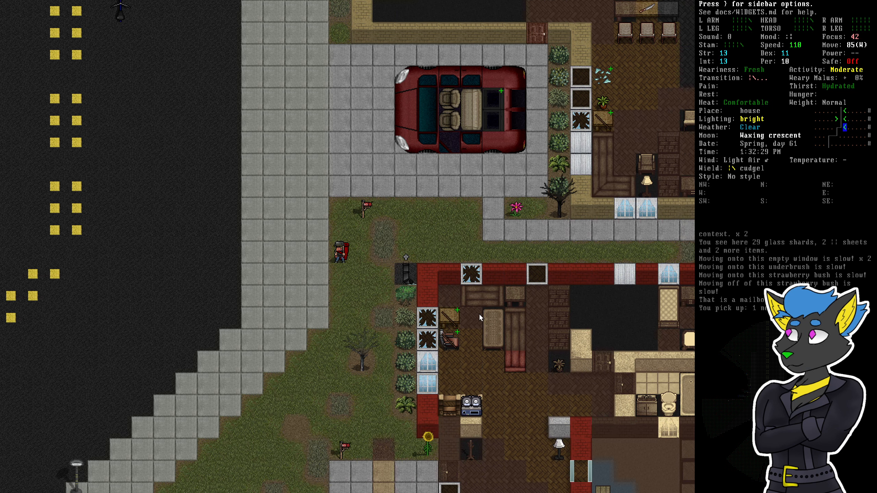
Melee the zombie beside the red car until it dies and pulp its corpse
{"action": "key", "text": "d"}
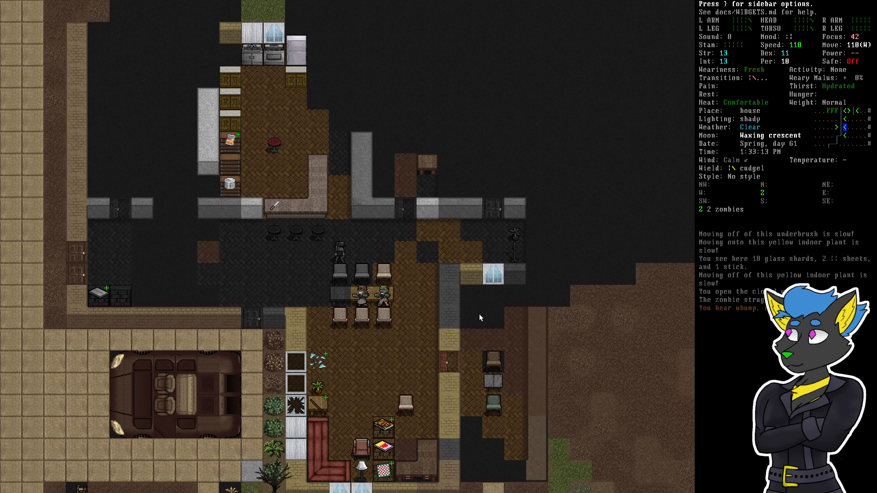
{"action": "key", "text": "up"}
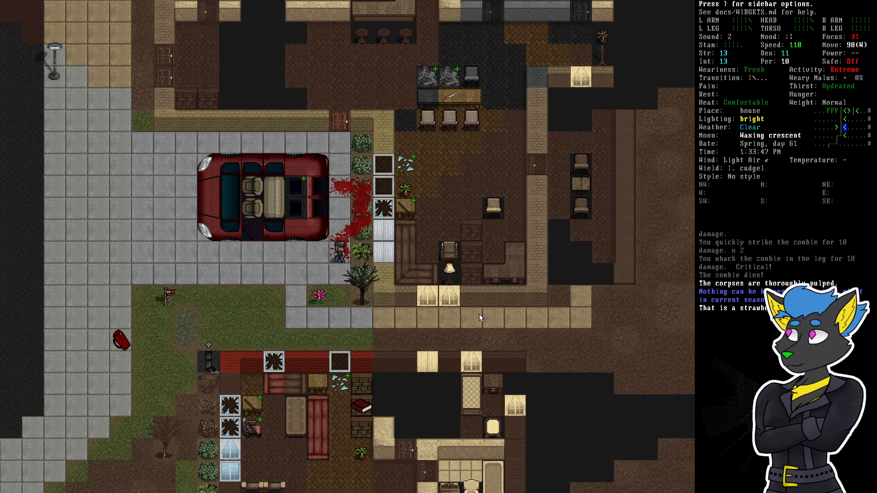
Pick up the game system, wallet, diamond and gold ring and bagged microwave burrito from the corpses, dresser and desk
{"action": "key", "text": "W"}
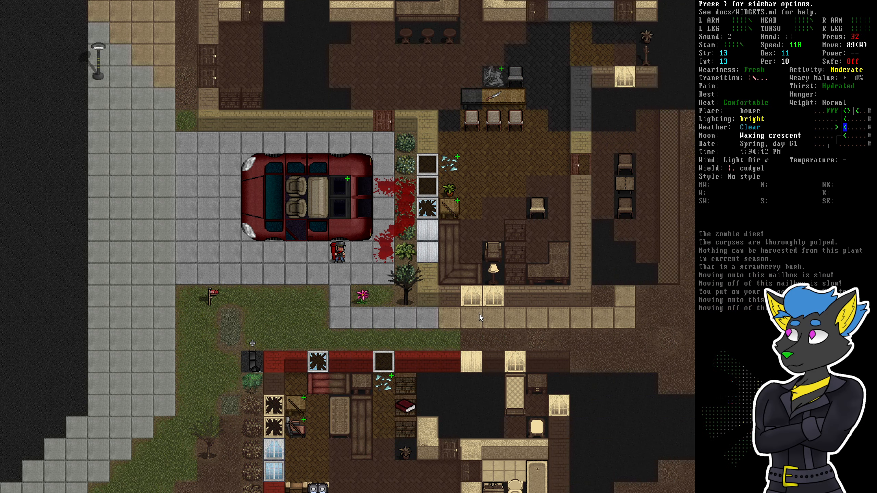
{"action": "key", "text": "g"}
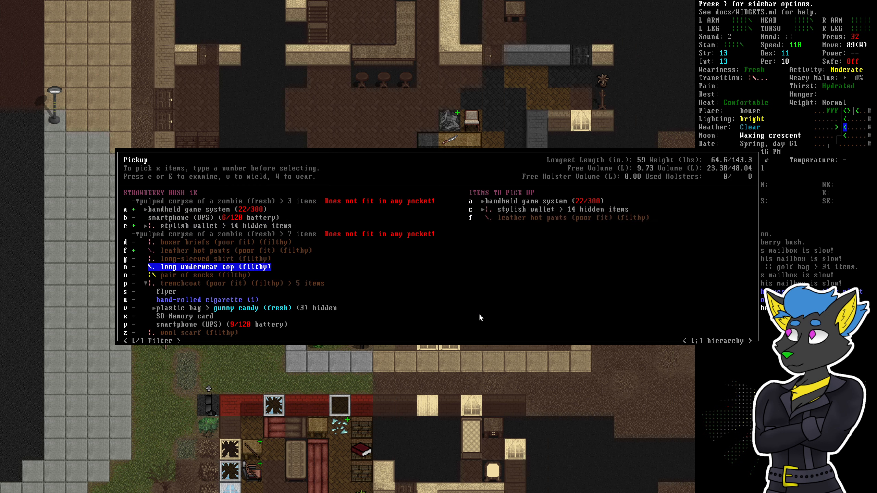
{"action": "key", "text": "DOWN"}
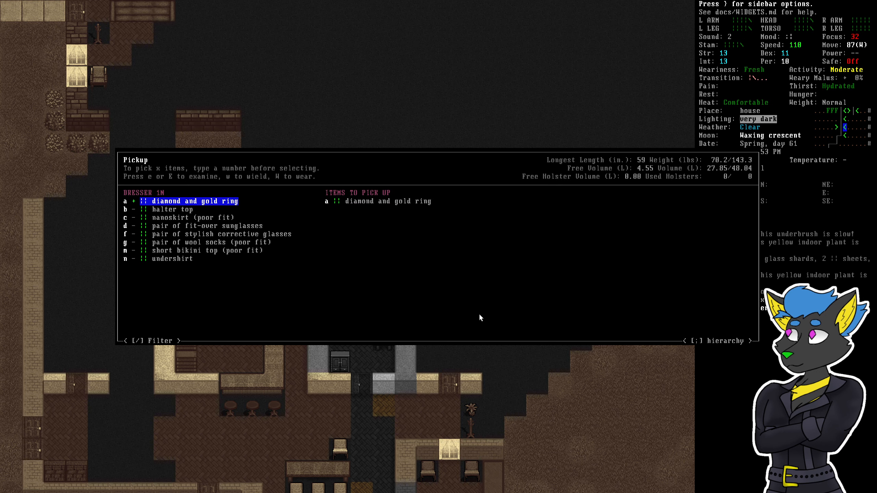
{"action": "key", "text": "n"}
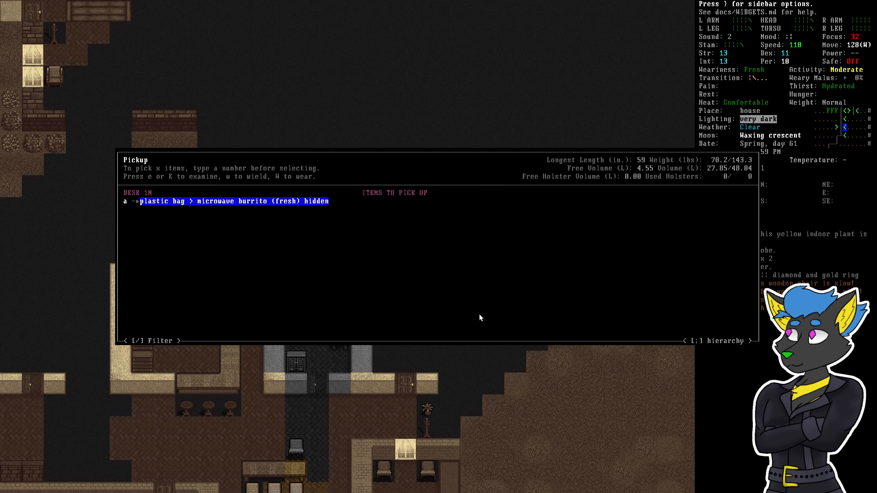
{"action": "key", "text": "Return"}
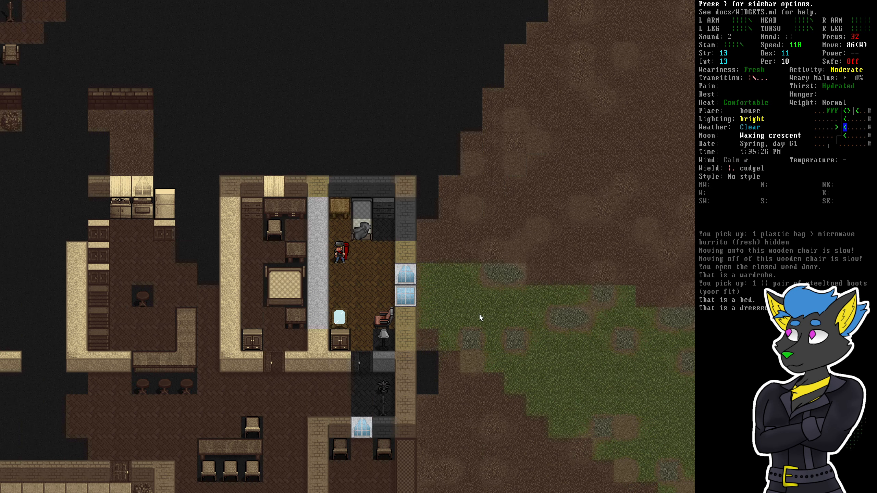
Take the broth, fruit leathers, seasonings and flour from the wooden rack
{"action": "key", "text": "x"}
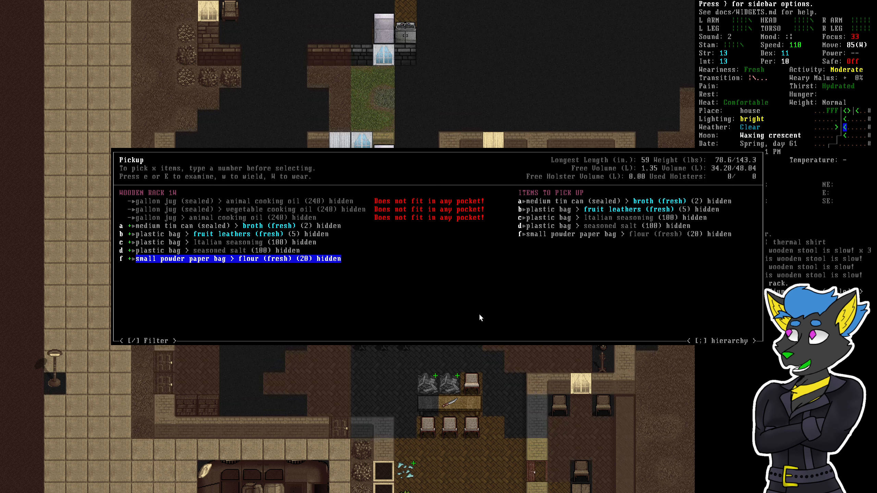
{"action": "key", "text": "Return"}
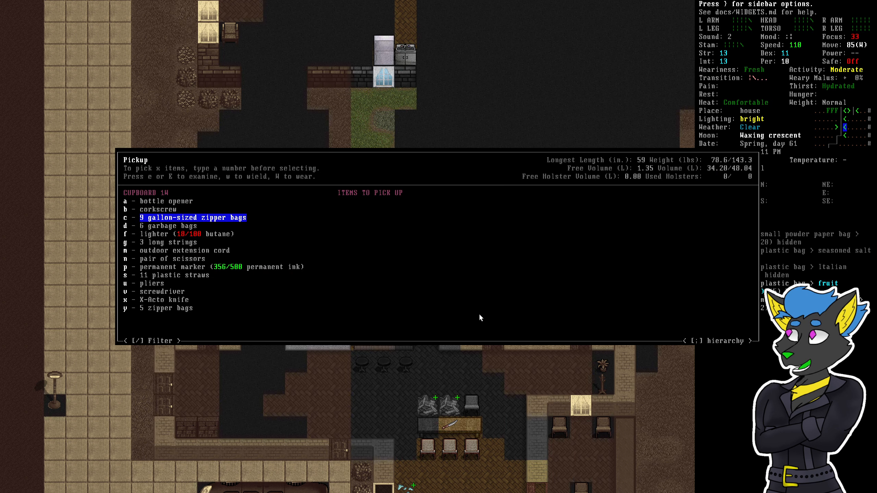
Take the pliers, lighter, long strings and extension cord from the cupboards, leaving the utensils
{"action": "key", "text": "Down"}
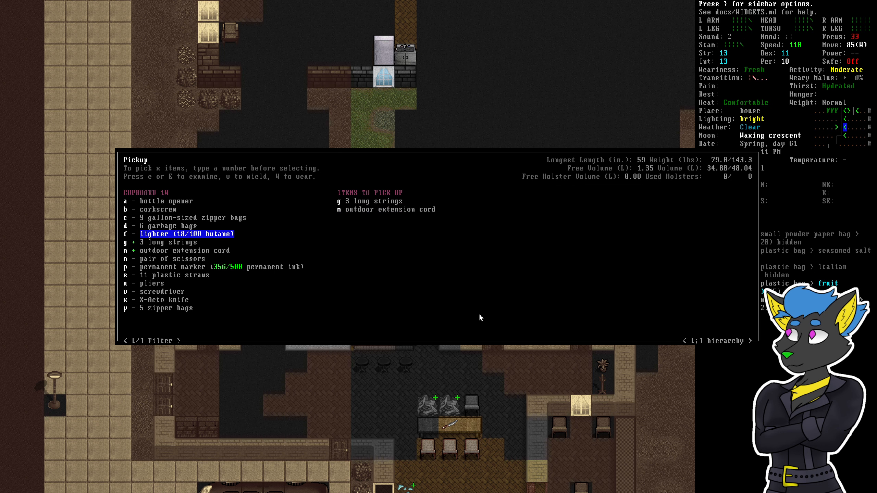
{"action": "key", "text": "f"}
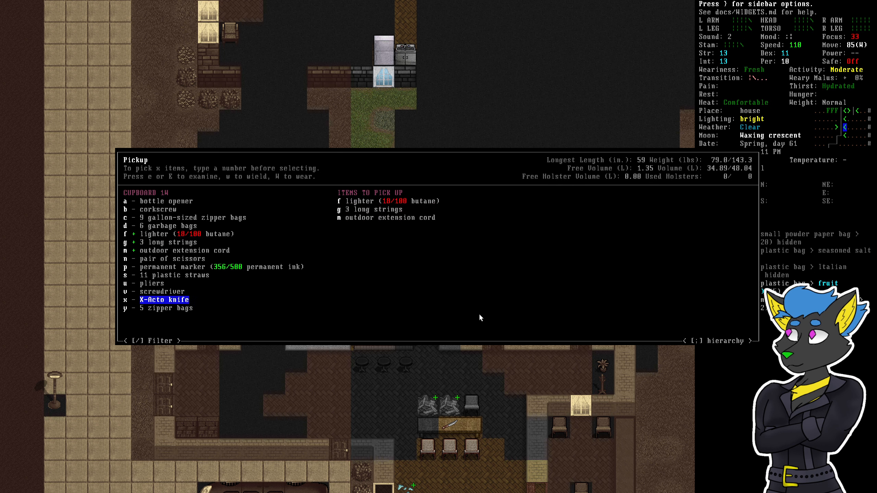
{"action": "key", "text": "up"}
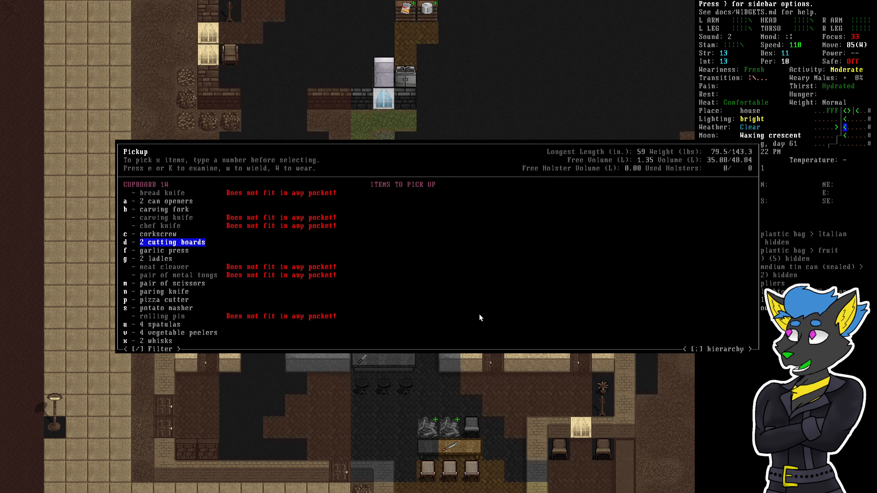
{"action": "key", "text": "down"}
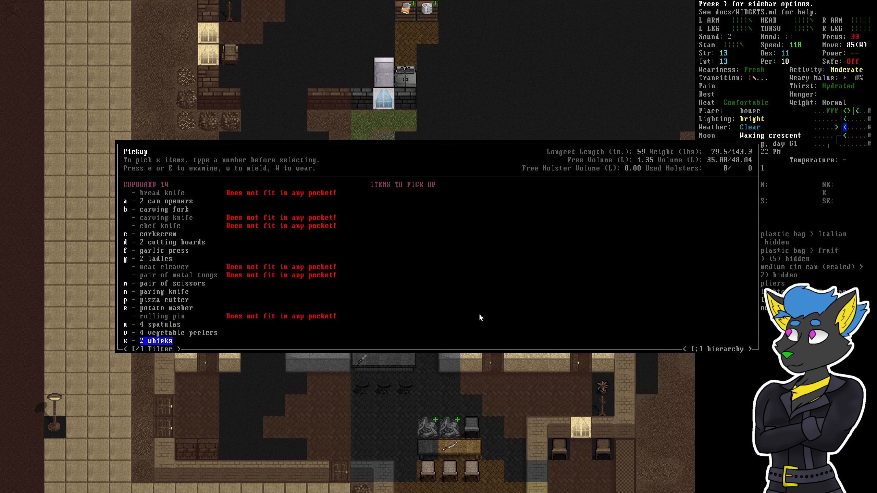
{"action": "key", "text": "up"}
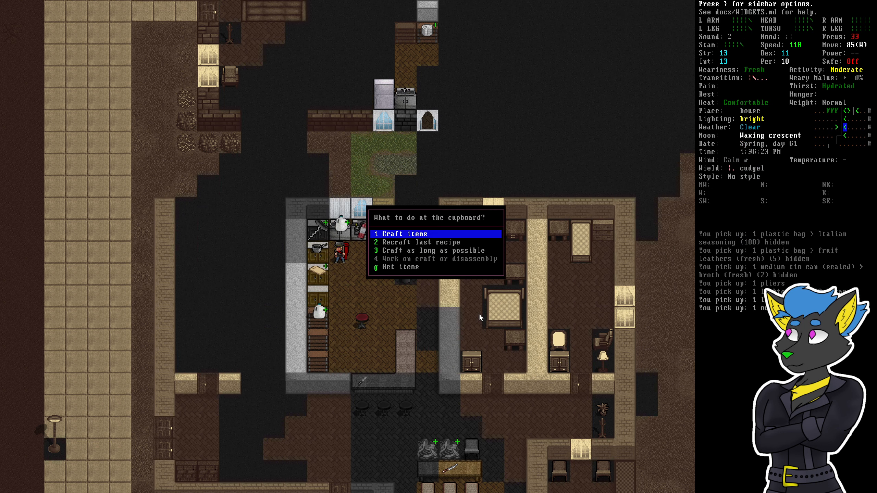
Take control of the children's tricycle and ride it down the road
{"action": "key", "text": "Escape"}
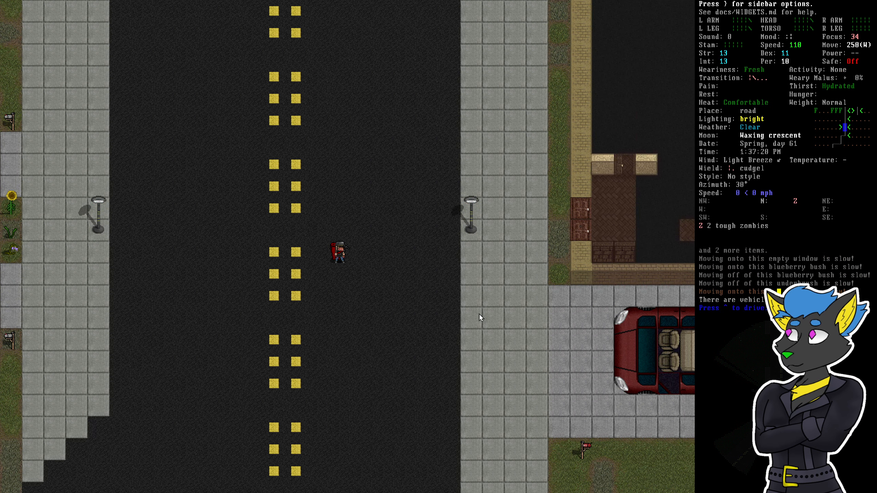
{"action": "key", "text": "^"}
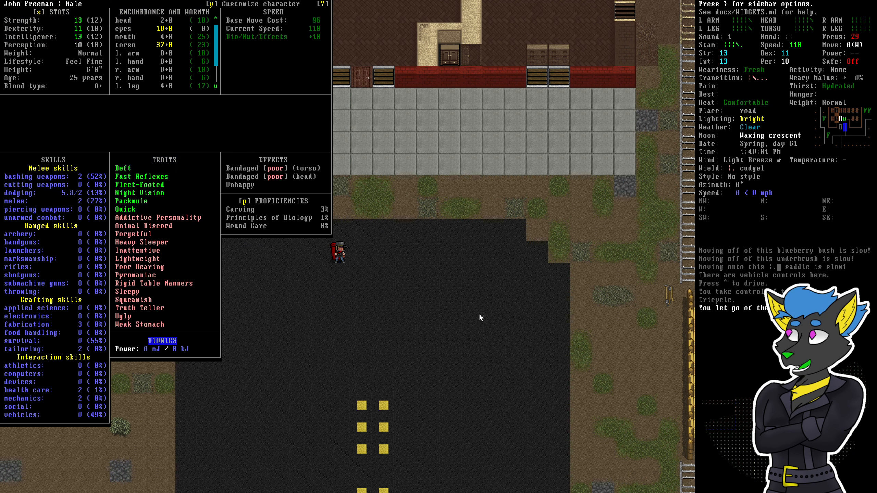
Read the bashing weapons skill, leave the character sheet and enter the ranch house
{"action": "left_click", "coordinate": [34, 176]}
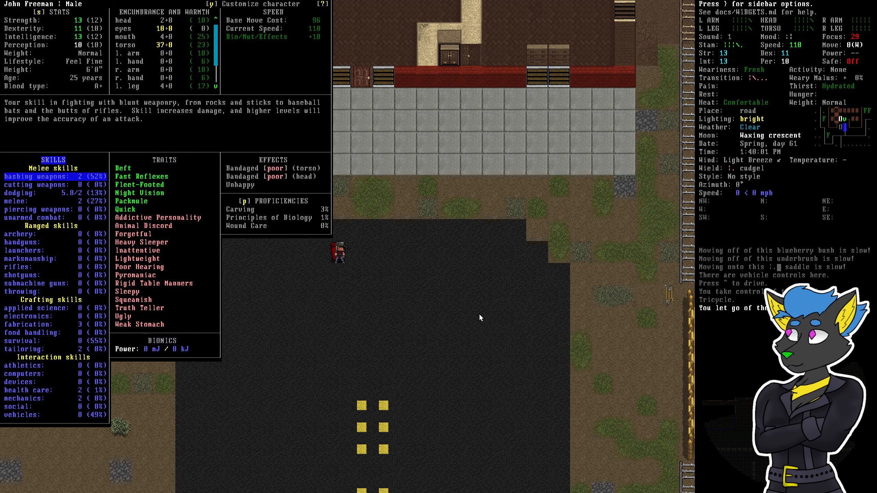
{"action": "left_click", "coordinate": [19, 382]}
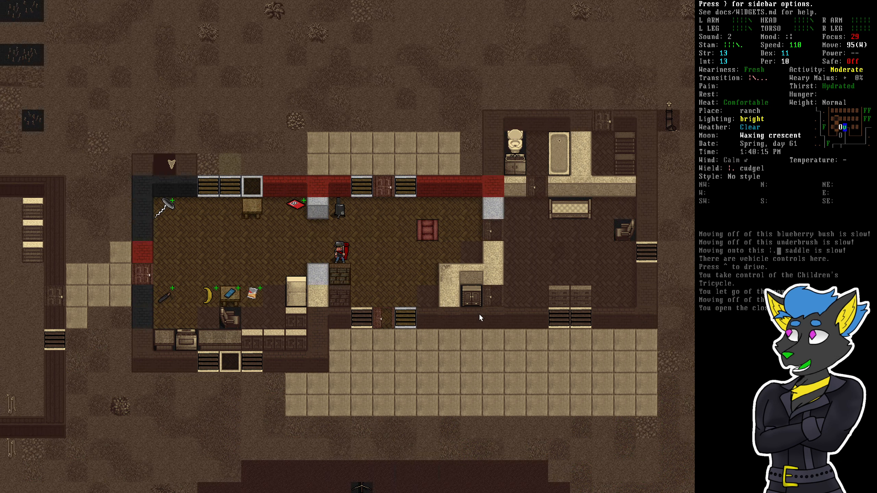
Drop the bagged food, manuals, medicine and clothing onto the ranch floor and table
{"action": "key", "text": "d"}
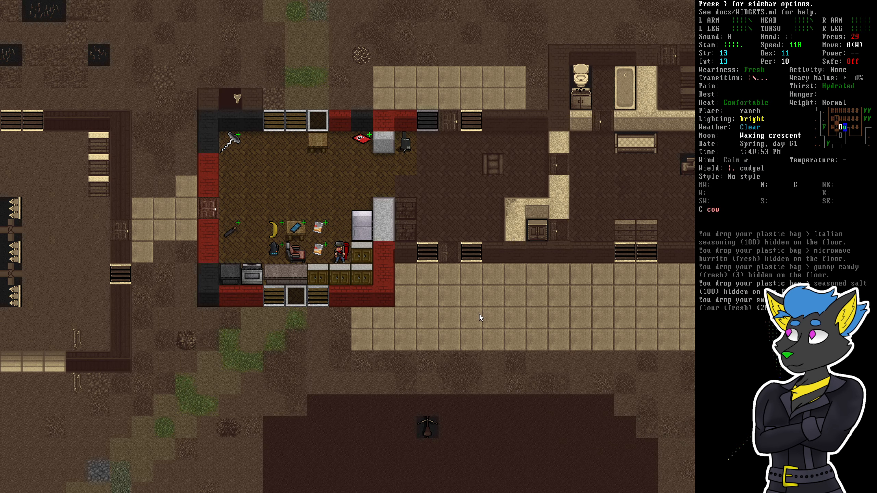
{"action": "key", "text": "R"}
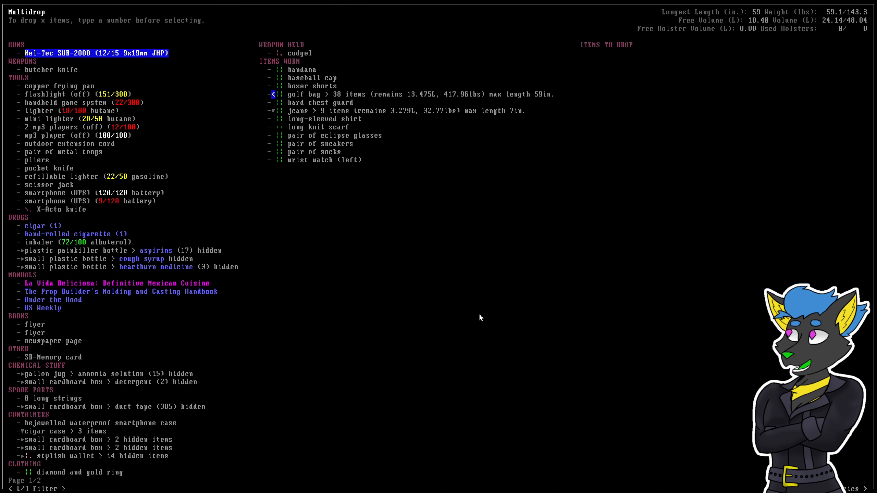
{"action": "left_click", "coordinate": [113, 292]}
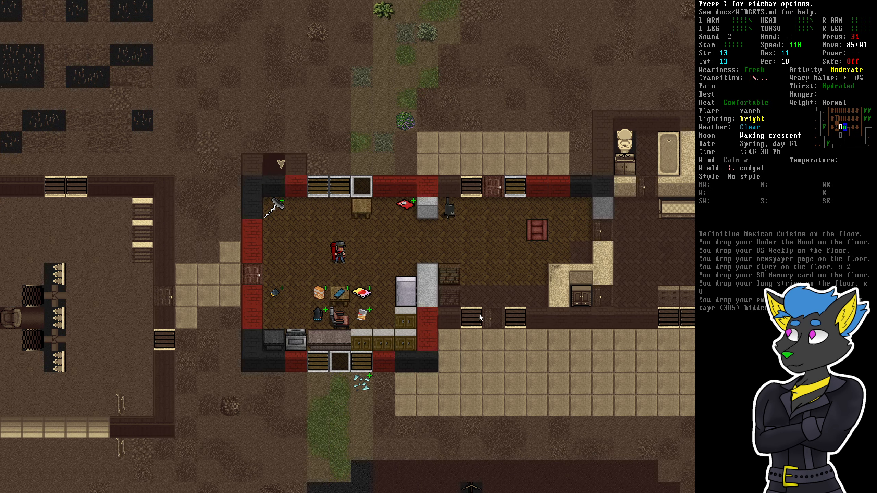
{"action": "key", "text": "d"}
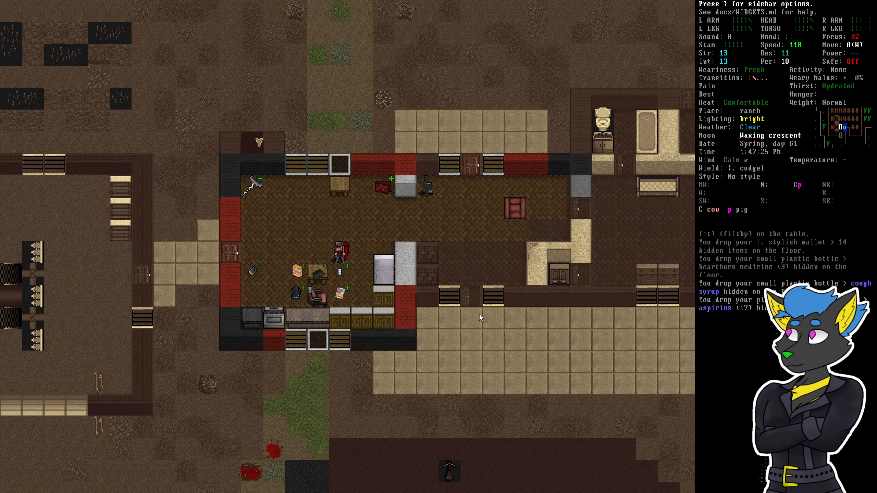
Multidrop the mp3 players, lighter and handheld game system, unloading their batteries
{"action": "key", "text": "d"}
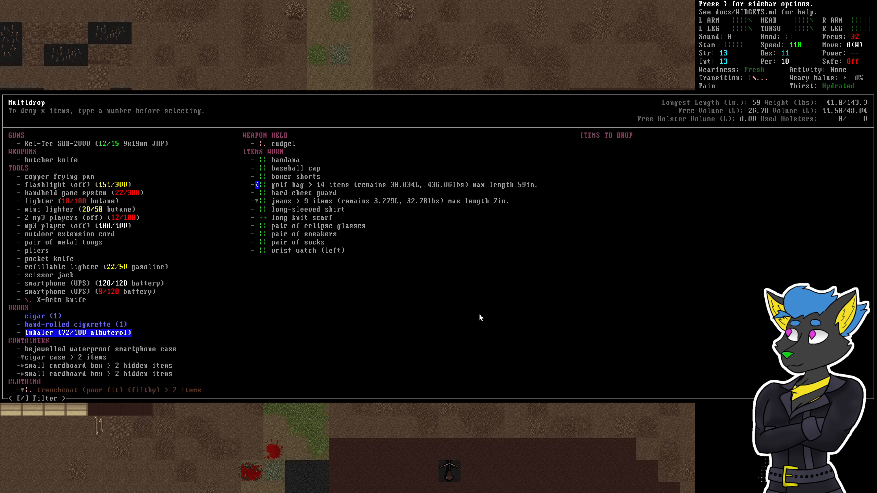
{"action": "left_click", "coordinate": [78, 332]}
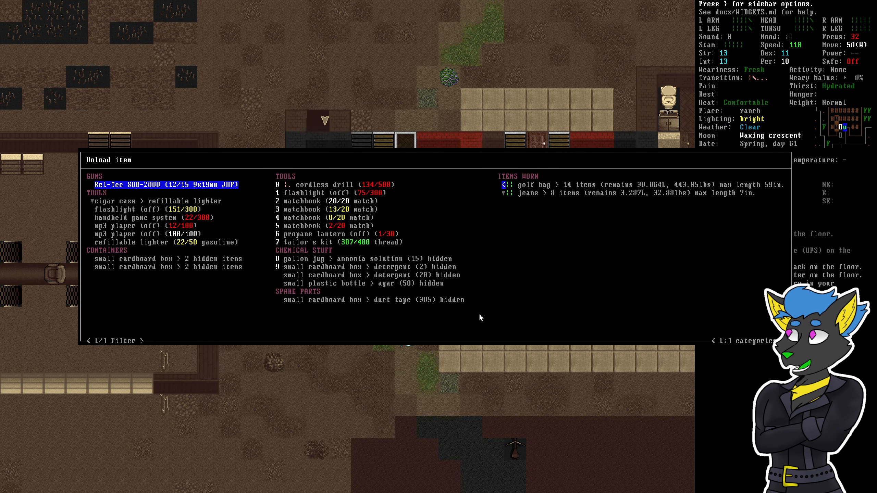
{"action": "key", "text": "Escape"}
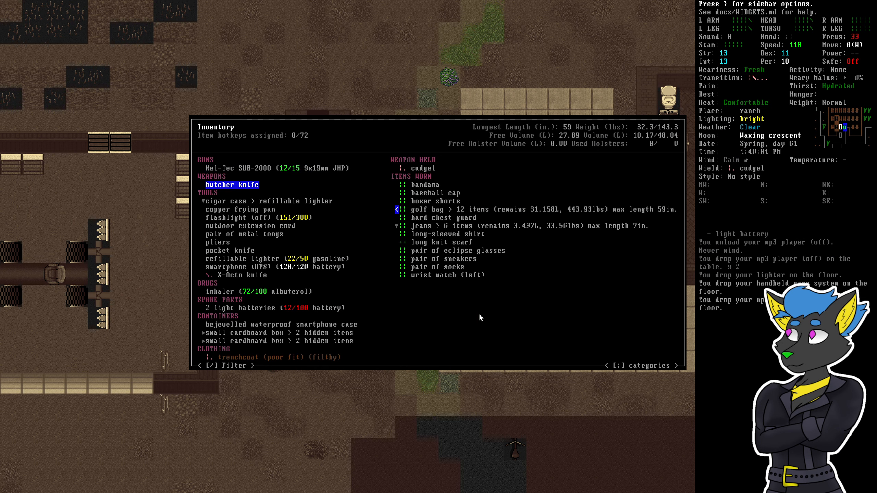
Scroll the carried items and bring up the Compare item list
{"action": "key", "text": "DOWN"}
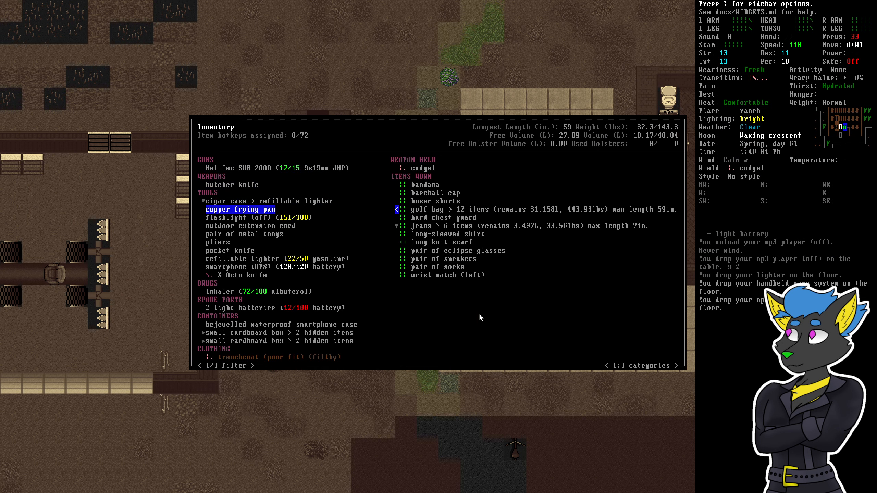
{"action": "key", "text": "UP"}
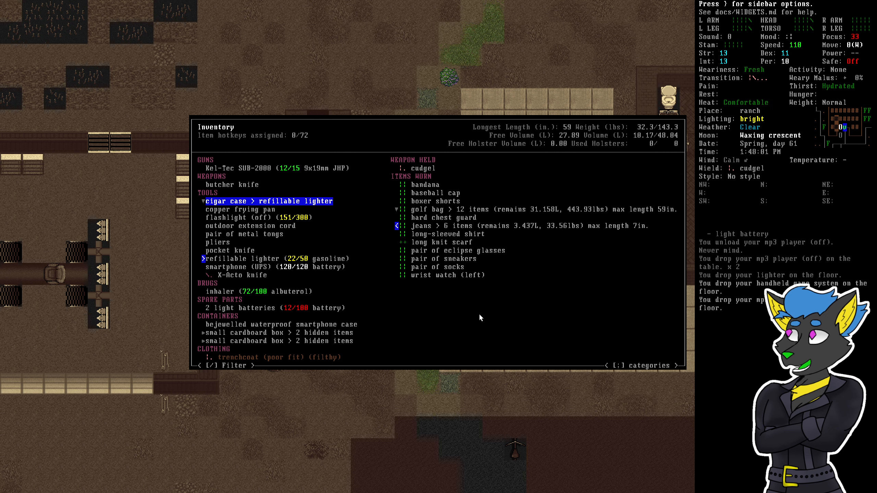
{"action": "key", "text": "DOWN"}
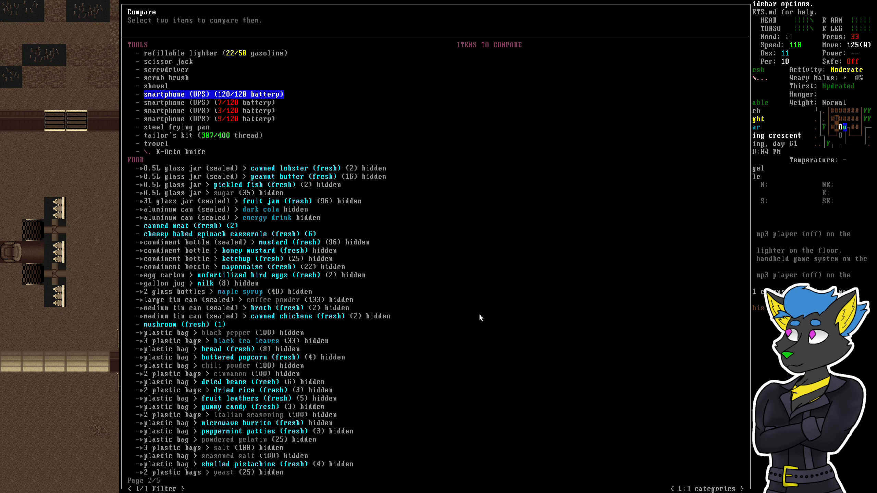
Compare the steel frying pan against the copper frying pan side by side
{"action": "key", "text": "DOWN"}
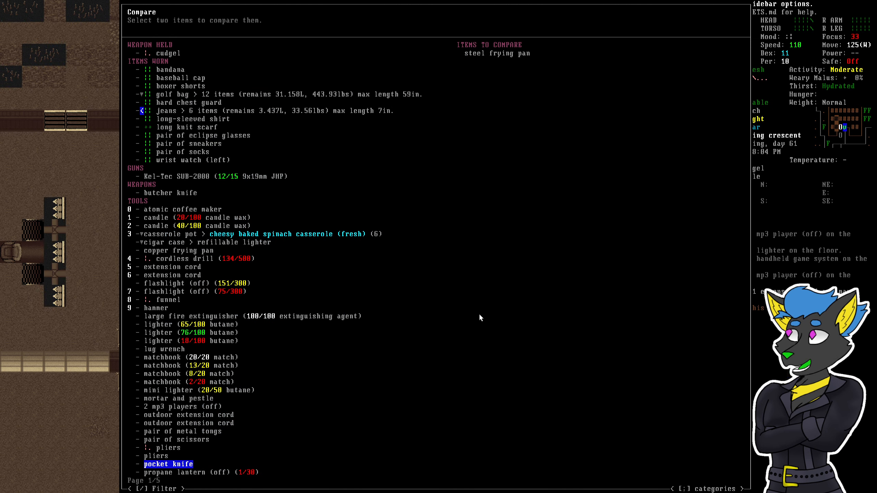
{"action": "left_click", "coordinate": [177, 251]}
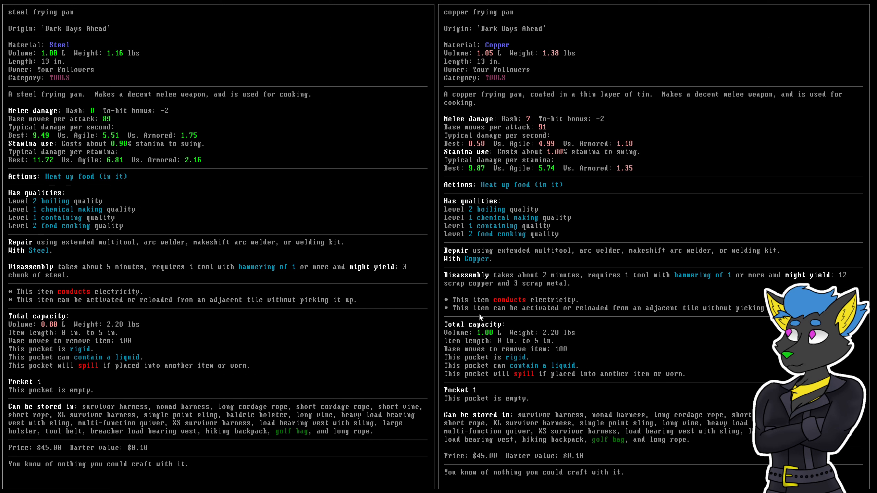
{"action": "mouse_move", "coordinate": [352, 246]}
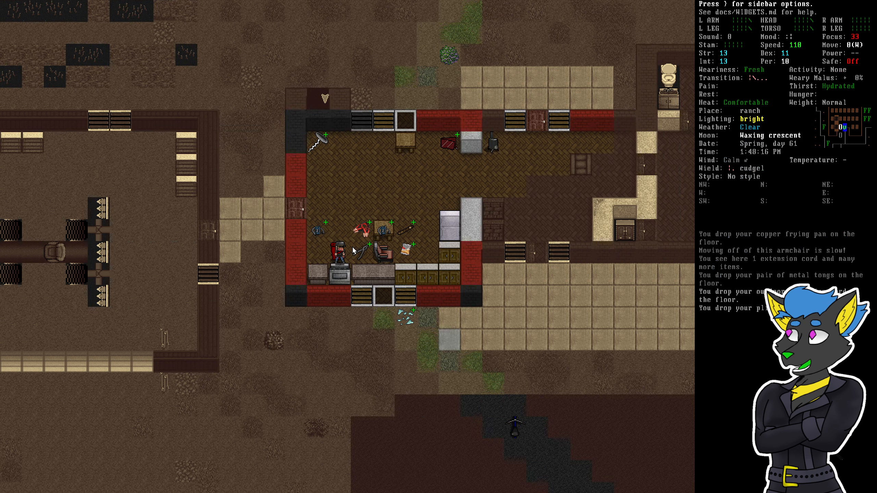
Drop the pliers and browse the carried items around the cigar case and pocket knife
{"action": "key", "text": "i"}
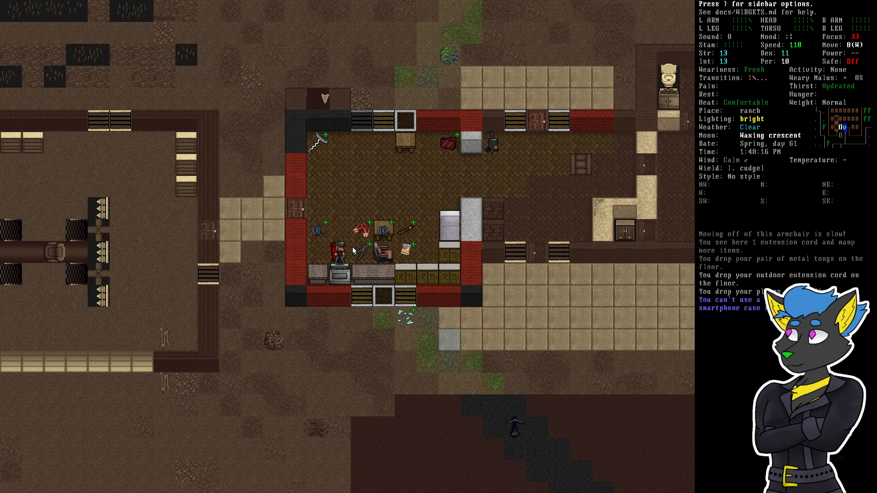
{"action": "key", "text": "i"}
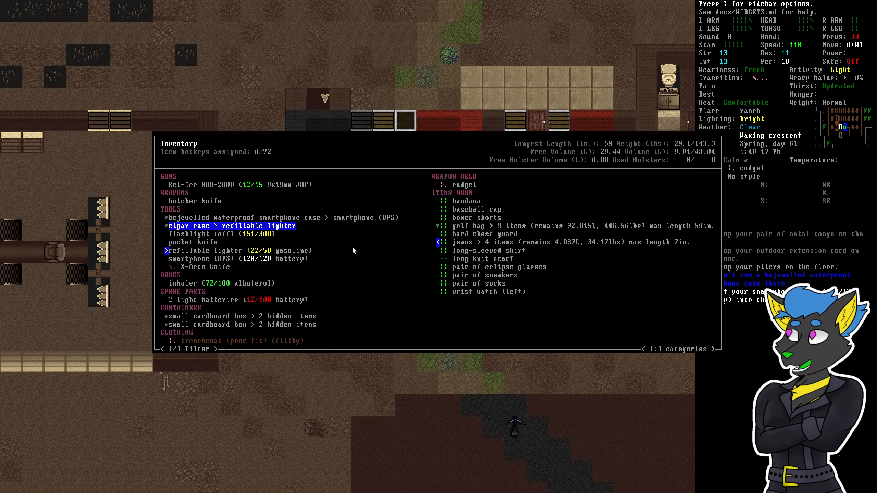
{"action": "key", "text": "DOWN"}
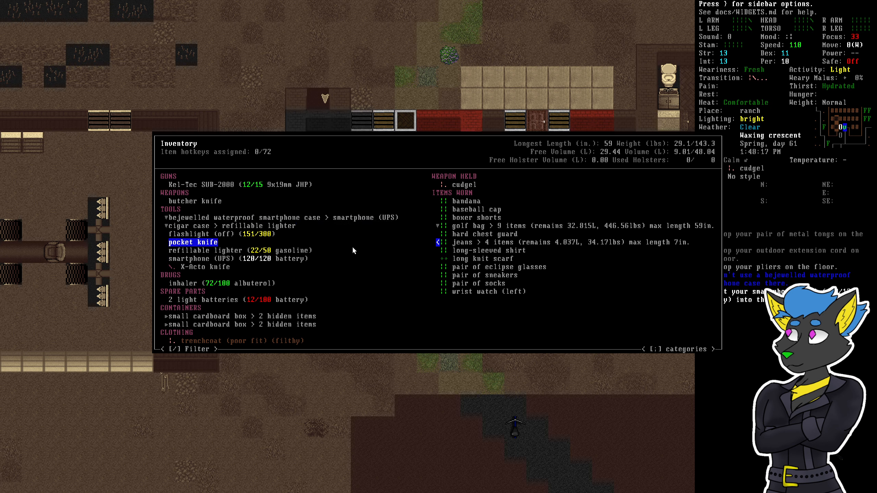
{"action": "key", "text": "up"}
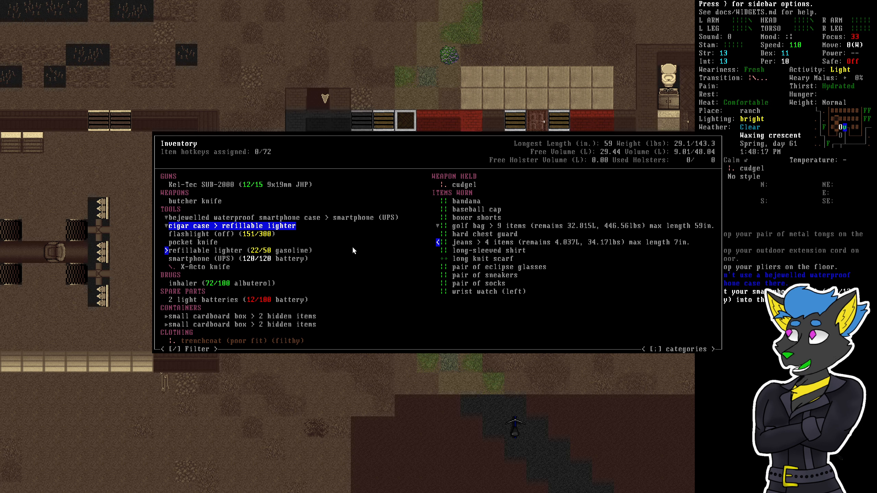
Put the smartphone into the waterproof smartphone case
{"action": "key", "text": "DOWN"}
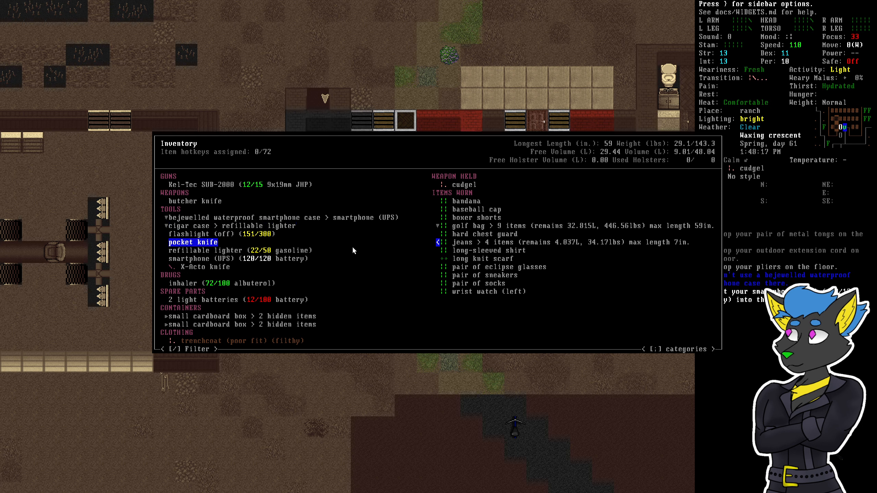
{"action": "key", "text": "DOWN"}
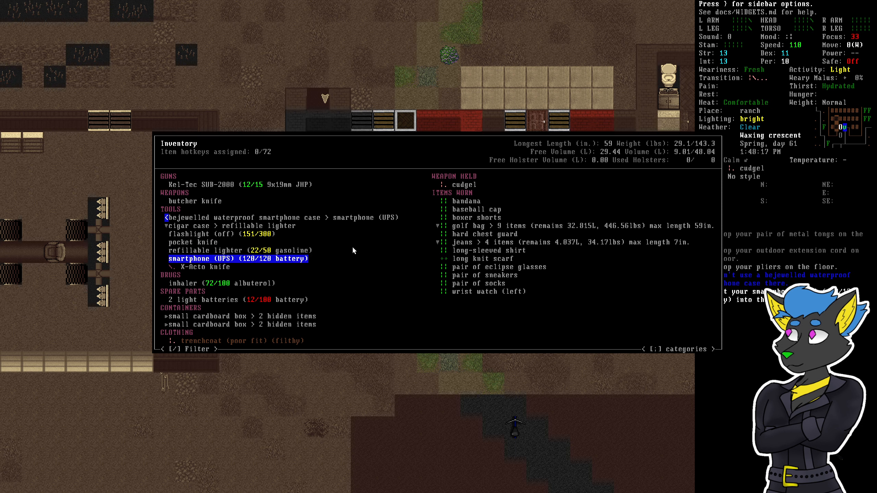
{"action": "key", "text": "DOWN"}
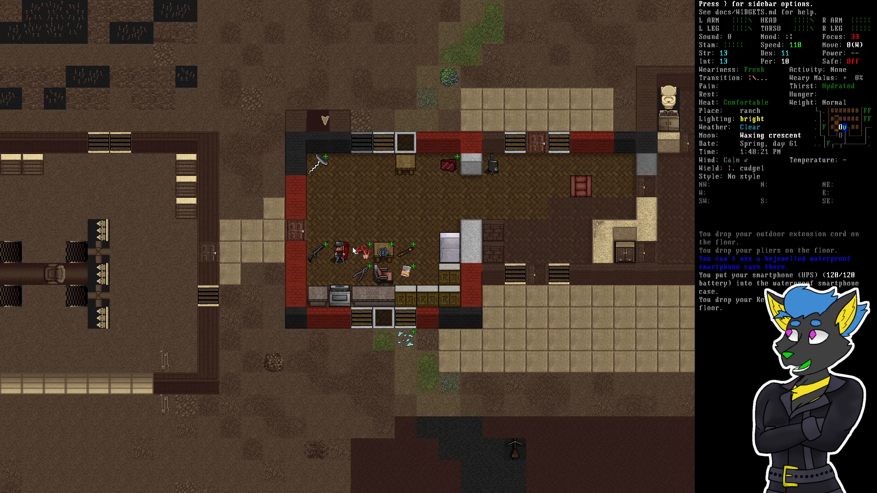
Drop the Kel-Tec SUB-2000, then multidrop the light batteries, a cardboard box and the filthy trenchcoat
{"action": "key", "text": "i"}
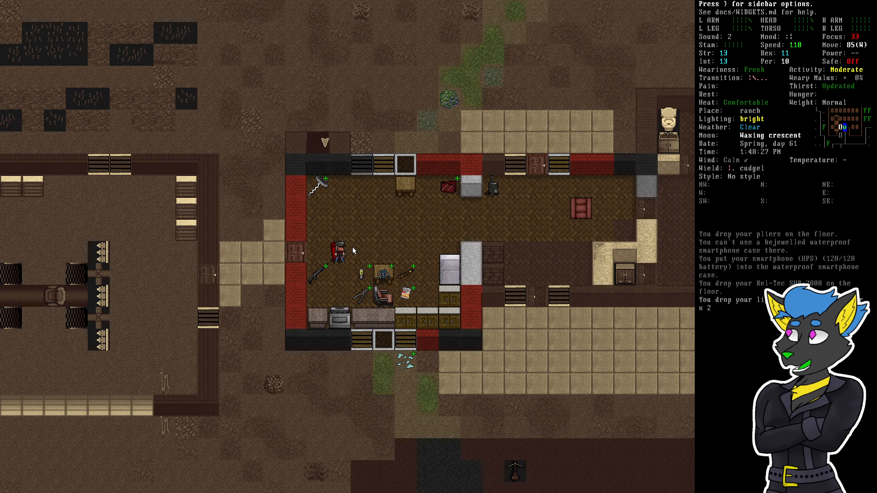
{"action": "key", "text": "i"}
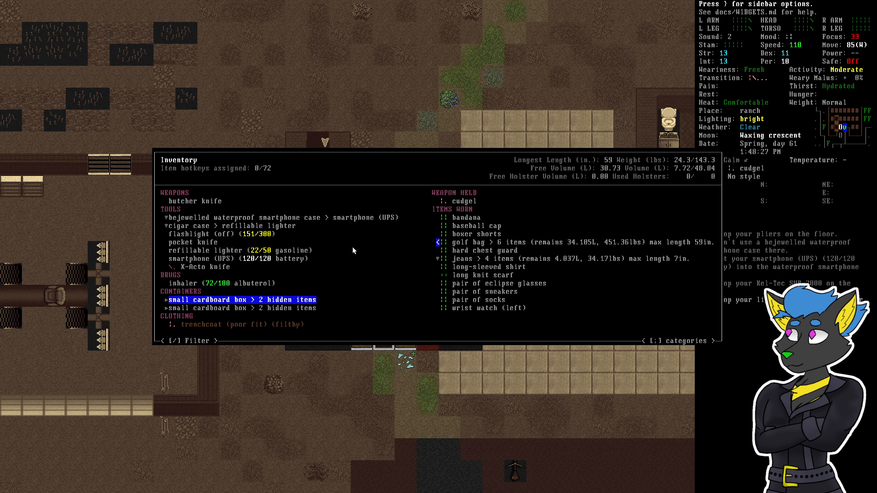
{"action": "left_click", "coordinate": [241, 299]}
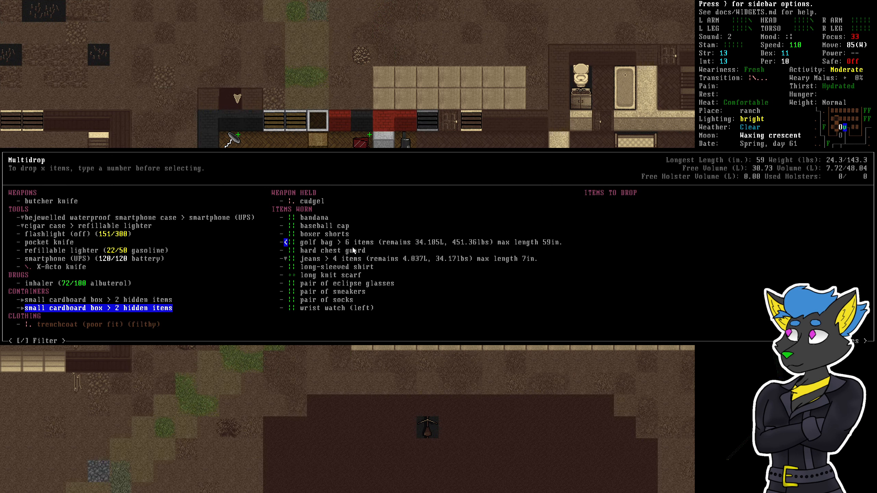
{"action": "key", "text": "Return"}
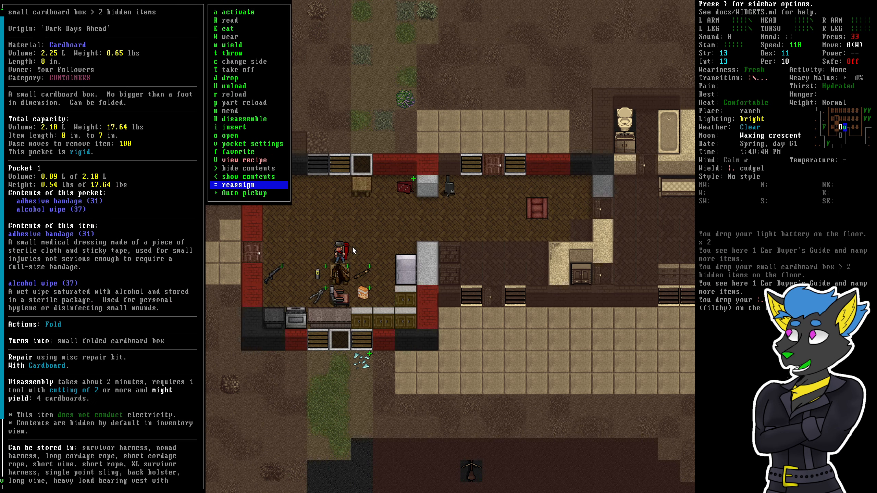
Step through the carried tools to the cigar case and leave the inventory
{"action": "left_click", "coordinate": [234, 127]}
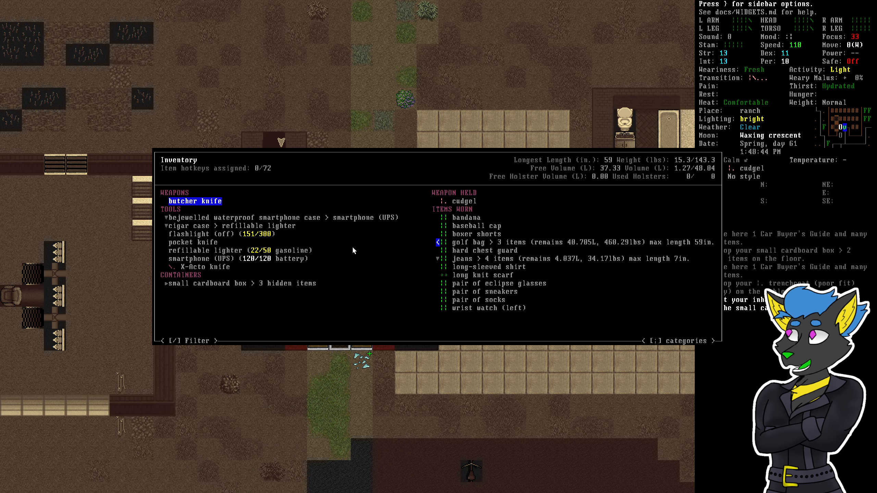
{"action": "key", "text": "DOWN"}
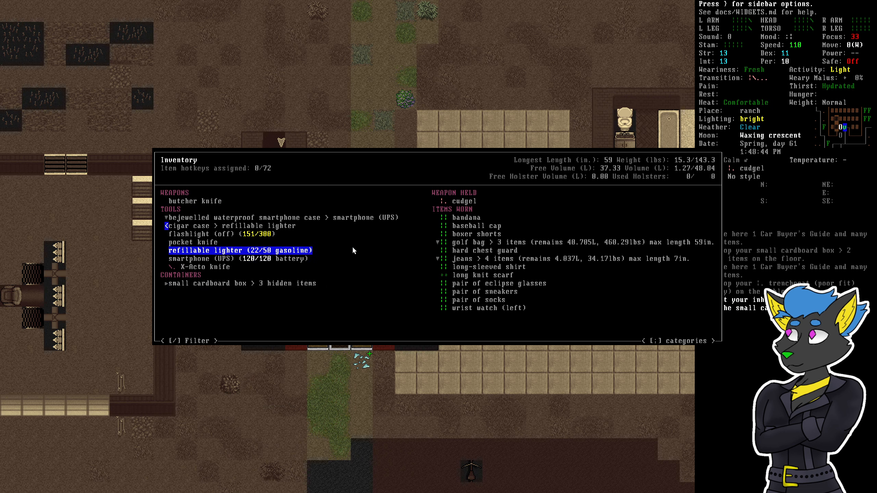
{"action": "key", "text": "up"}
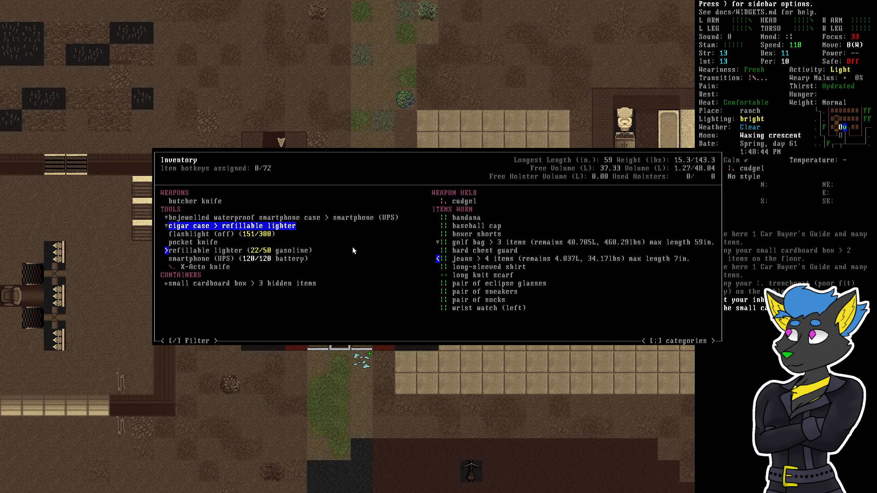
{"action": "key", "text": "DOWN"}
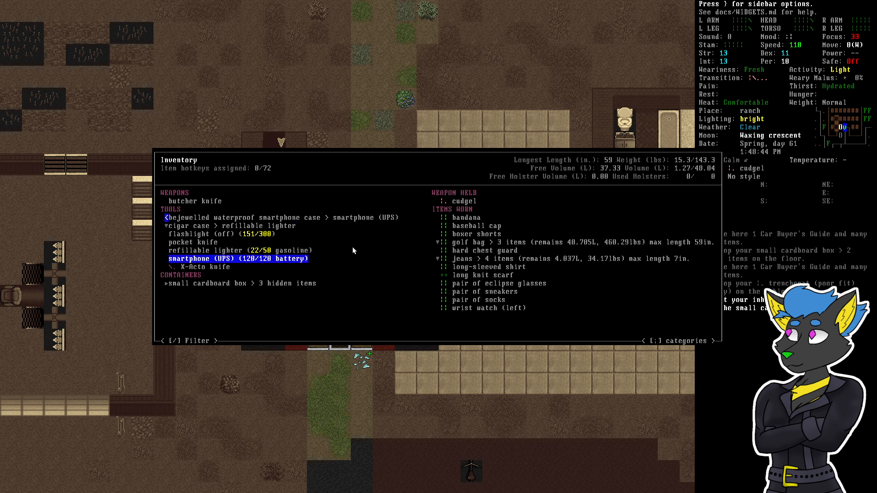
{"action": "key", "text": "Escape"}
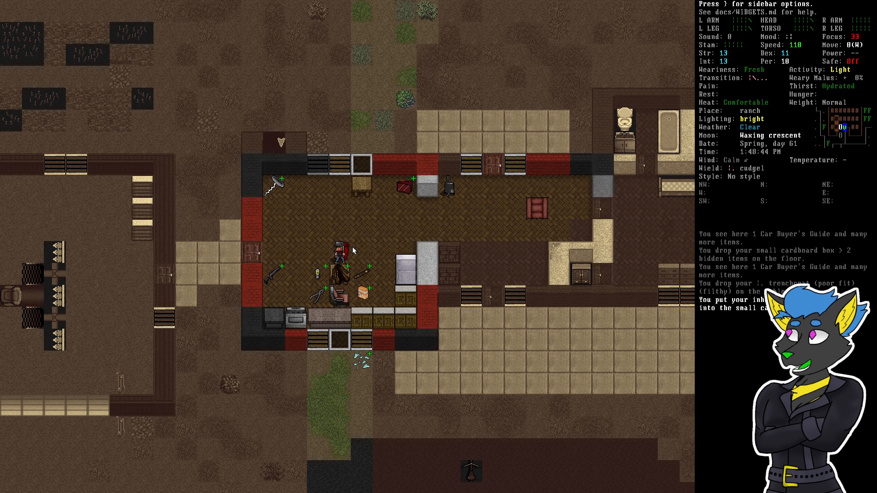
Drop the empty cigar case at the ranch, keeping the refillable lighter, and recheck the inventory
{"action": "key", "text": "i"}
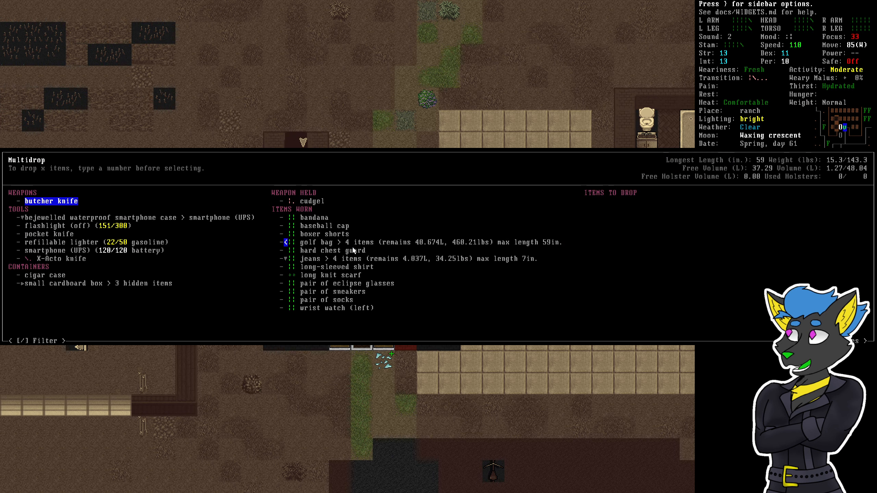
{"action": "key", "text": "DOWN"}
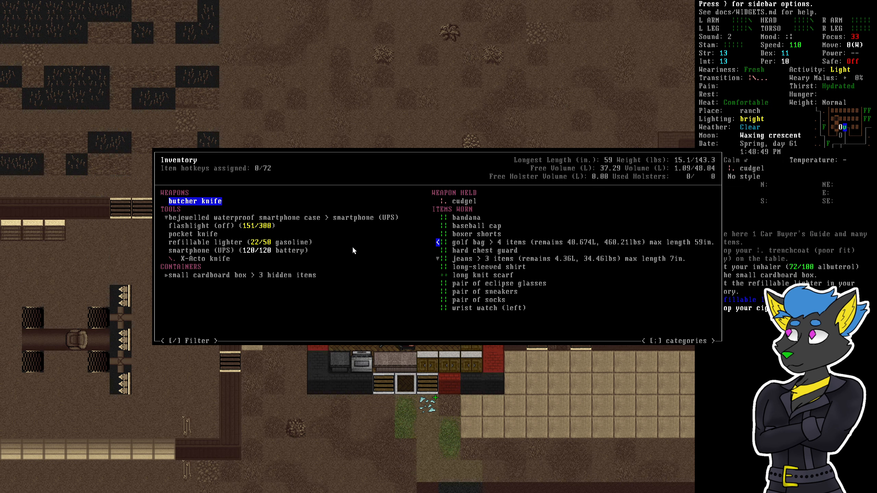
{"action": "key", "text": "DOWN"}
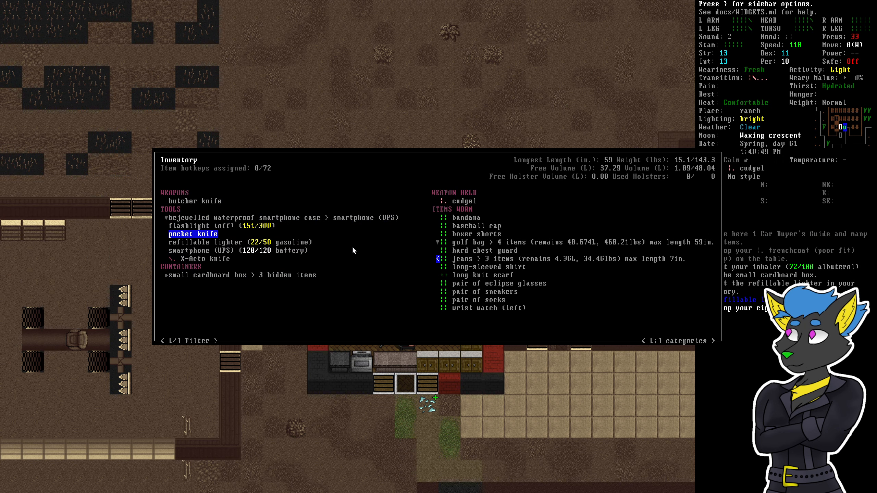
{"action": "key", "text": "UP"}
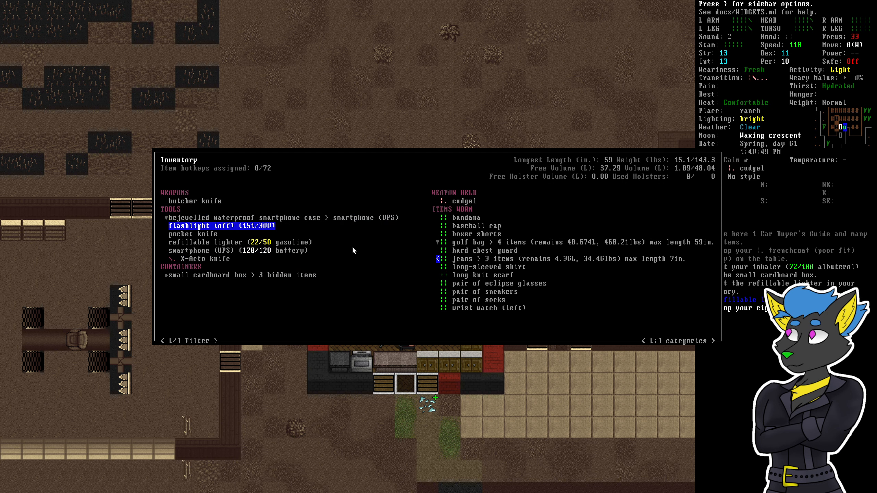
{"action": "key", "text": "Escape"}
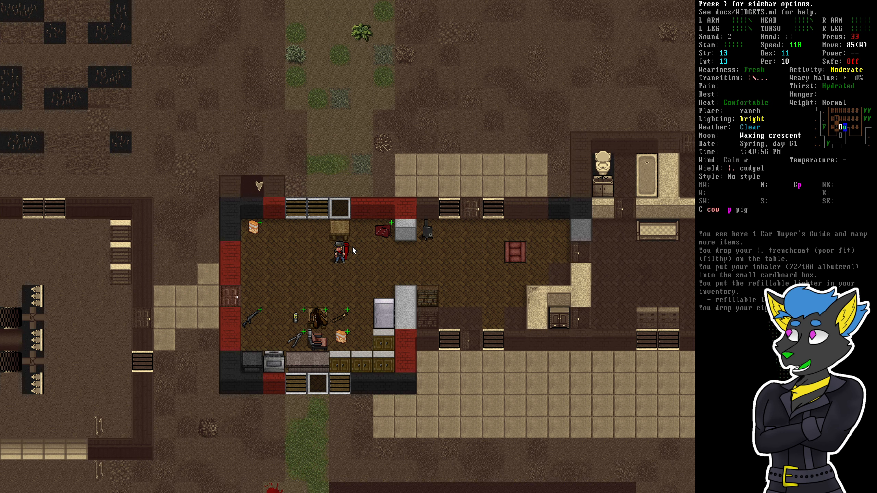
{"action": "mouse_move", "coordinate": [321, 223]}
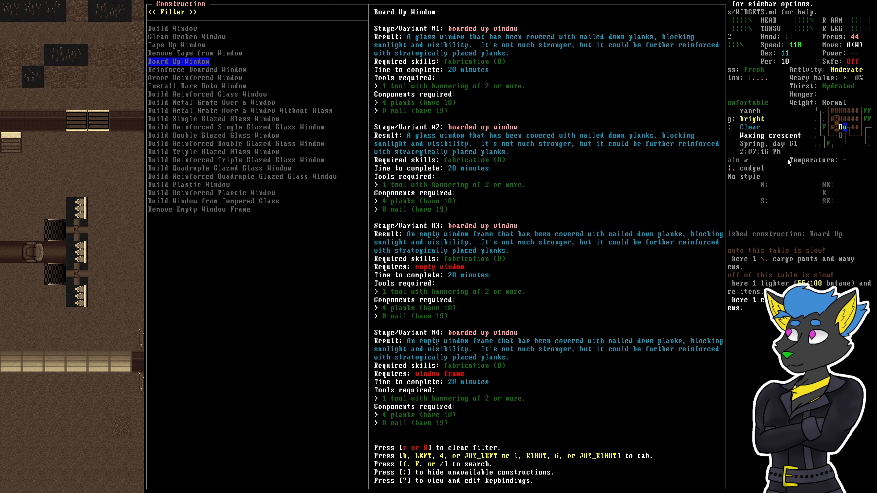
Filter the Construction menu for 'curta' and check the plastic window and tape-removal recipes
{"action": "type", "text": "c"}
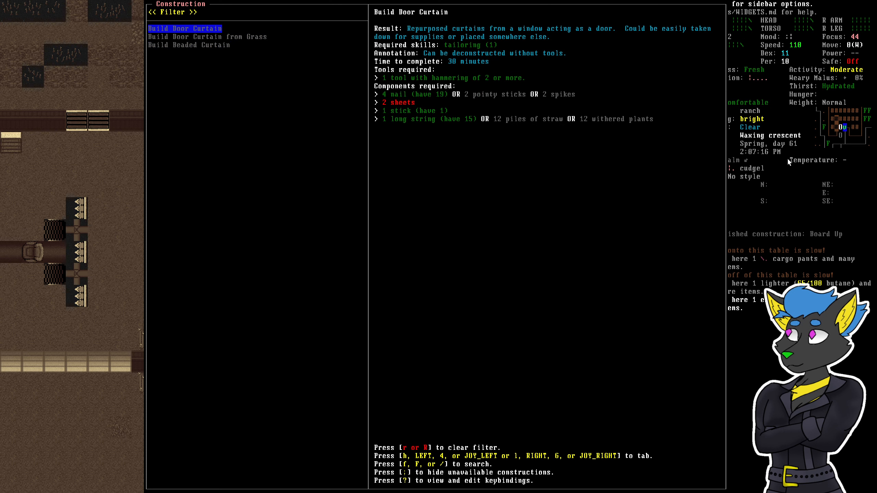
{"action": "type", "text": "curta"}
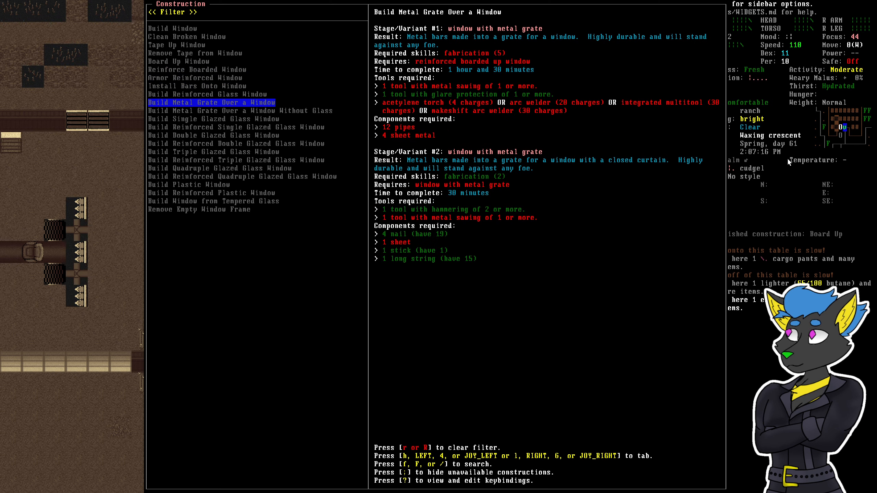
{"action": "left_click", "coordinate": [188, 185]}
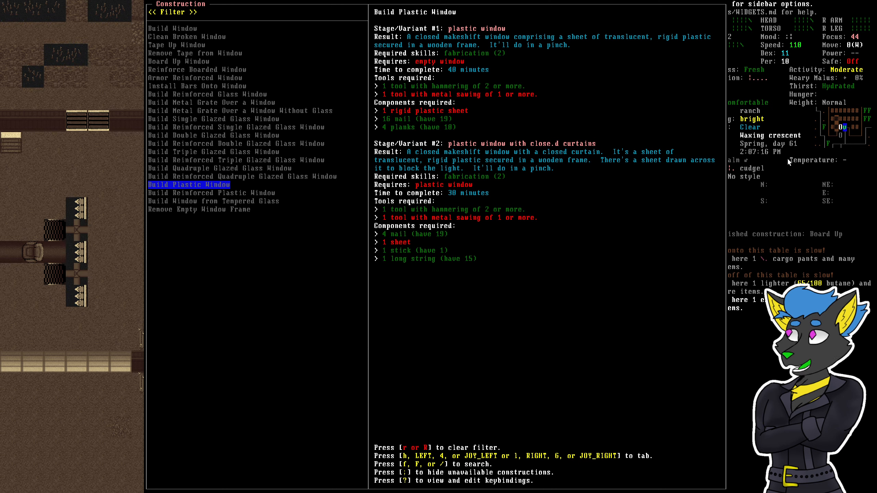
{"action": "left_click", "coordinate": [198, 87]}
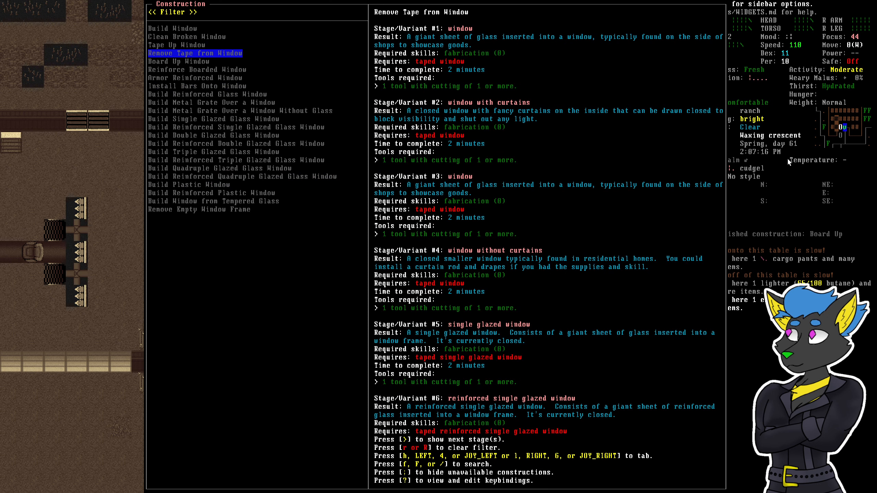
{"action": "type", "text": "re"}
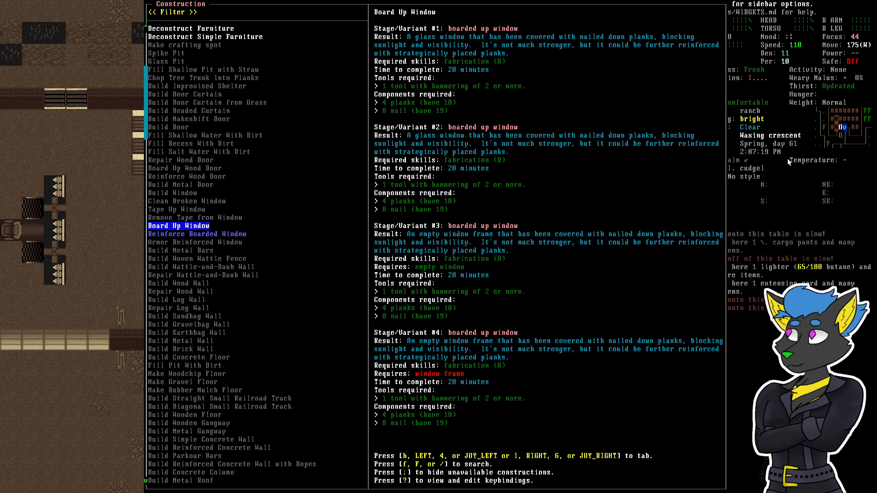
{"action": "mouse_move", "coordinate": [416, 165]}
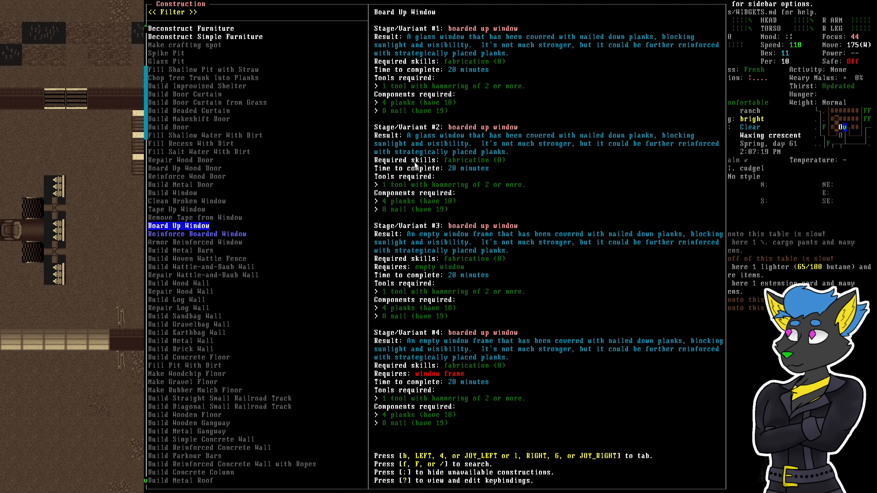
{"action": "mouse_move", "coordinate": [583, 255]}
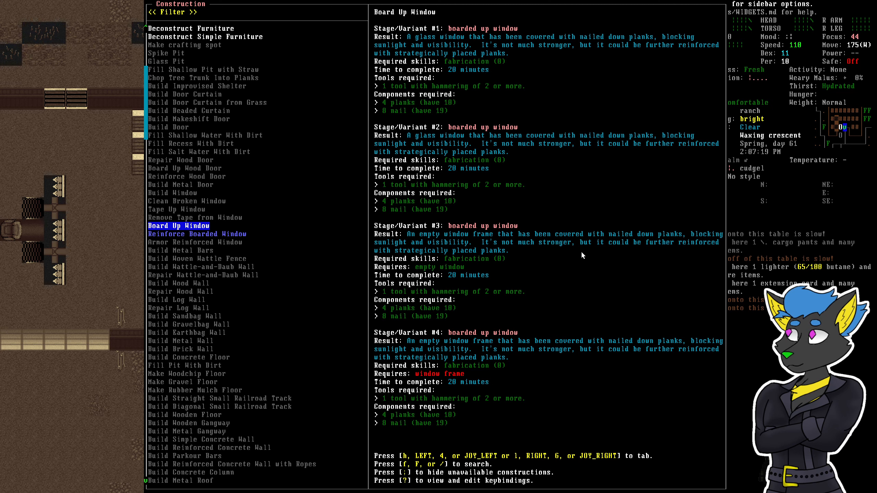
{"action": "mouse_move", "coordinate": [205, 203]}
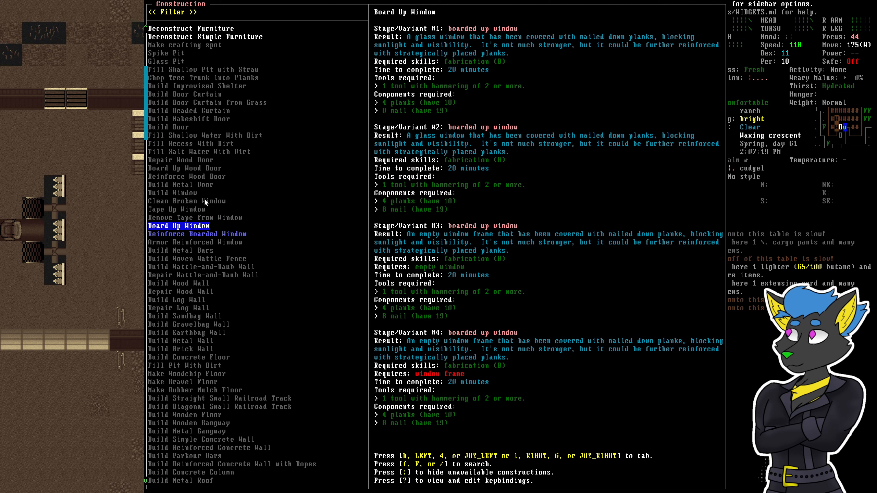
Browse the broken window, wood door repair and concrete wall recipes, then return to Build Door Curtain
{"action": "left_click", "coordinate": [186, 200]}
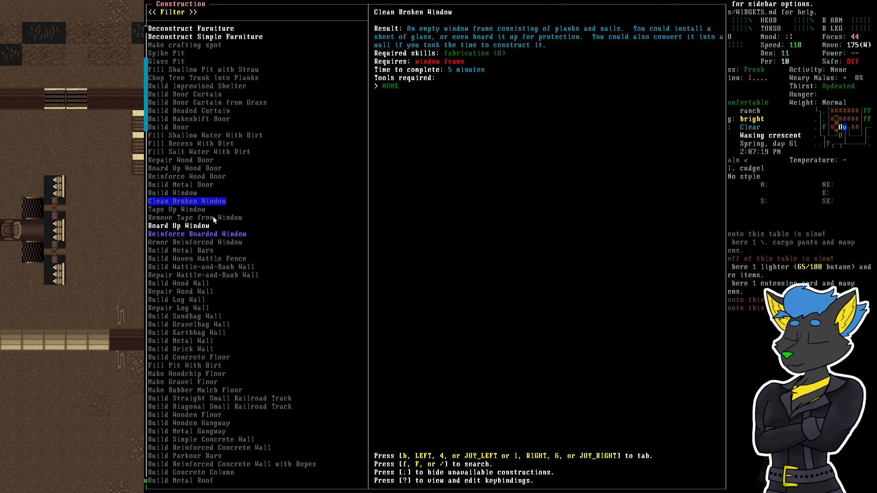
{"action": "left_click", "coordinate": [181, 160]}
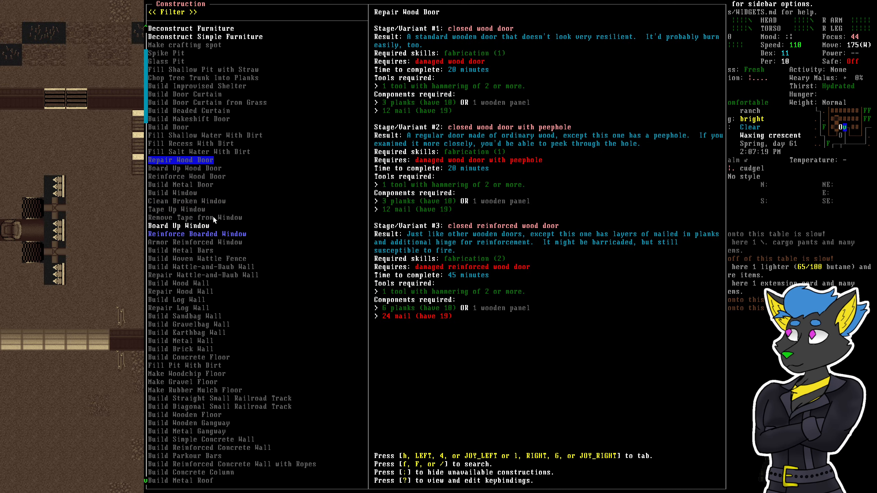
{"action": "left_click", "coordinate": [184, 94]}
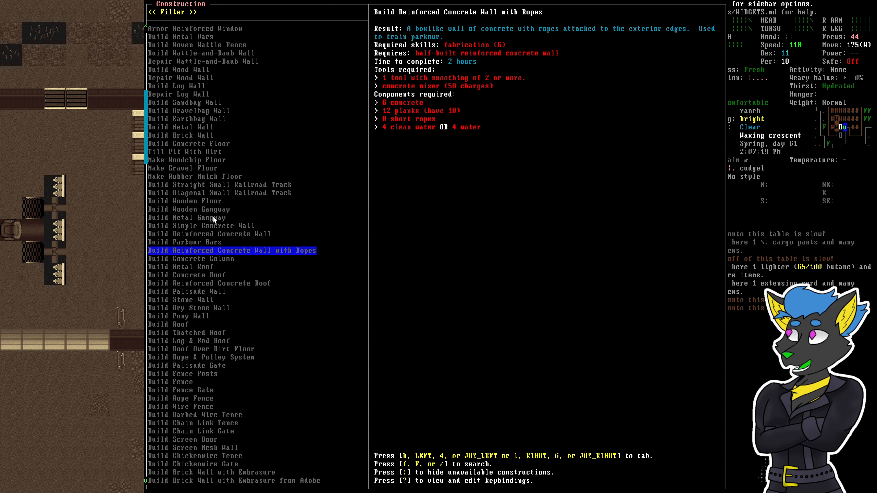
{"action": "key", "text": "f"}
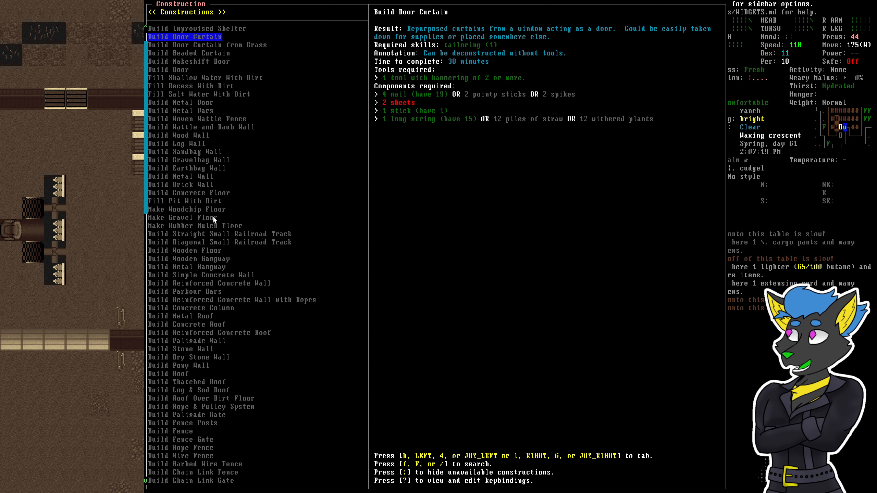
{"action": "key", "text": "Escape"}
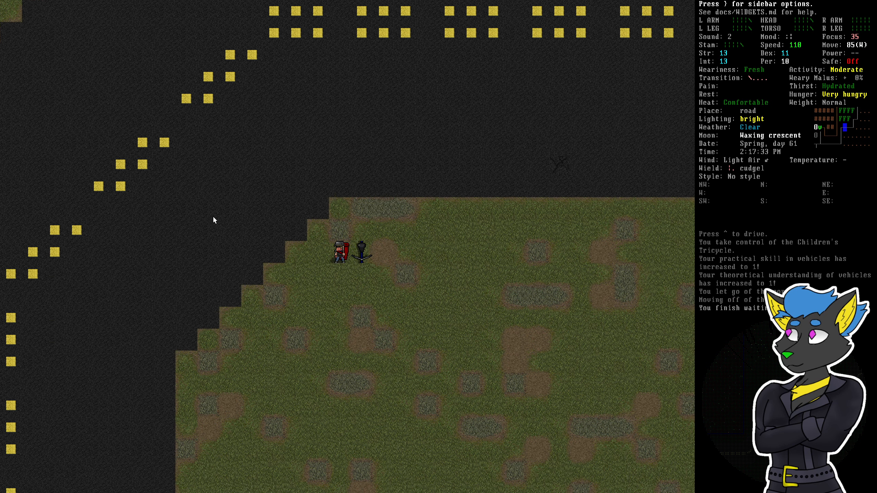
Board the children's tricycle and ride north along the road toward the brick-walled building
{"action": "key", "text": "g"}
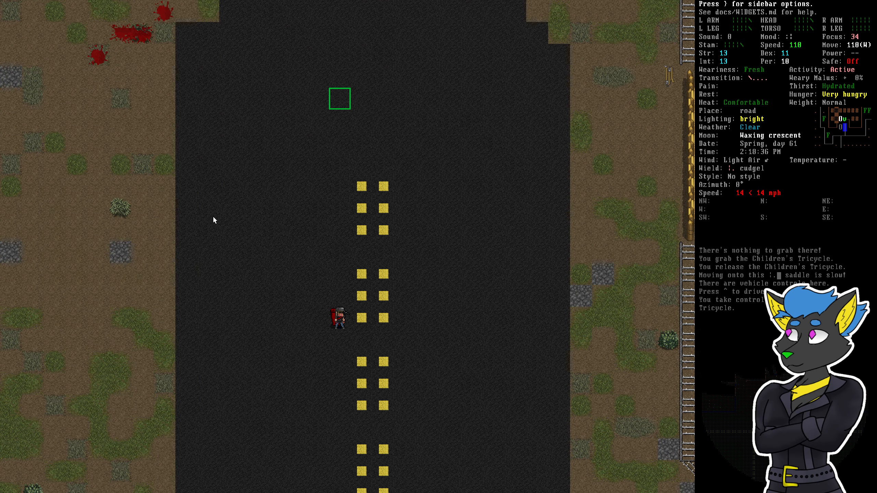
{"action": "key", "text": "UP"}
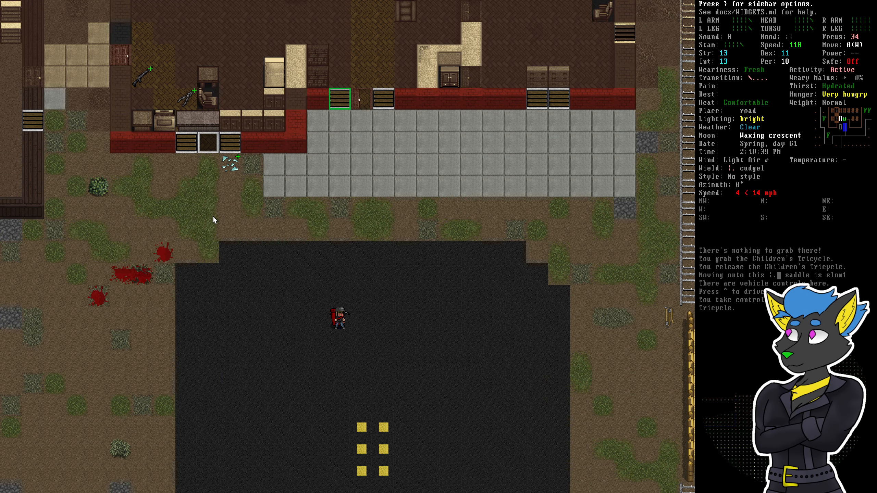
{"action": "key", "text": "up"}
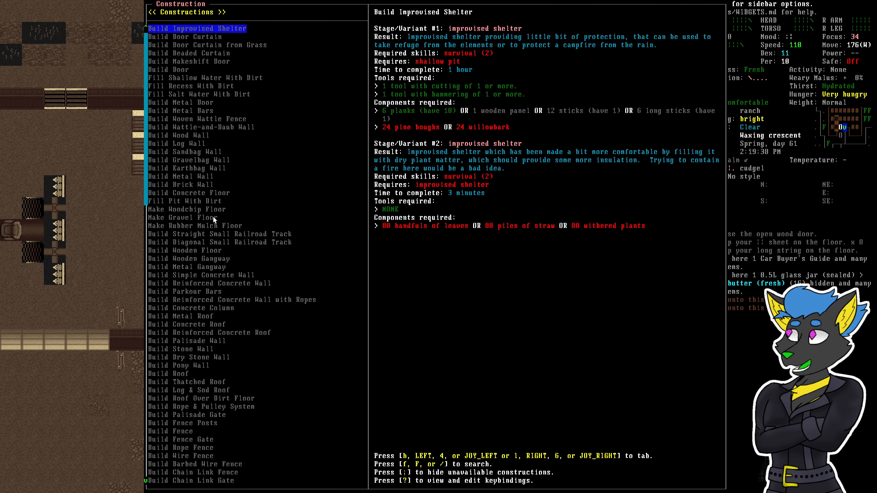
{"action": "key", "text": "DOWN"}
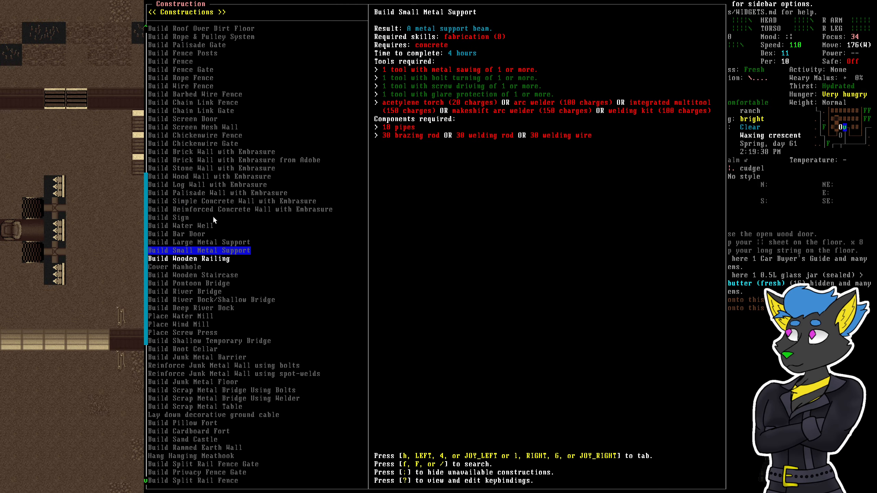
{"action": "key", "text": "DOWN"}
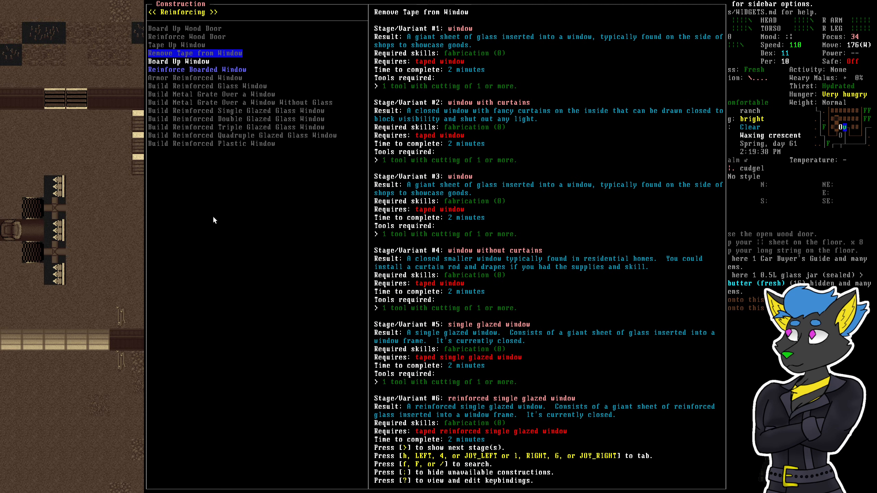
{"action": "left_click", "coordinate": [211, 94]}
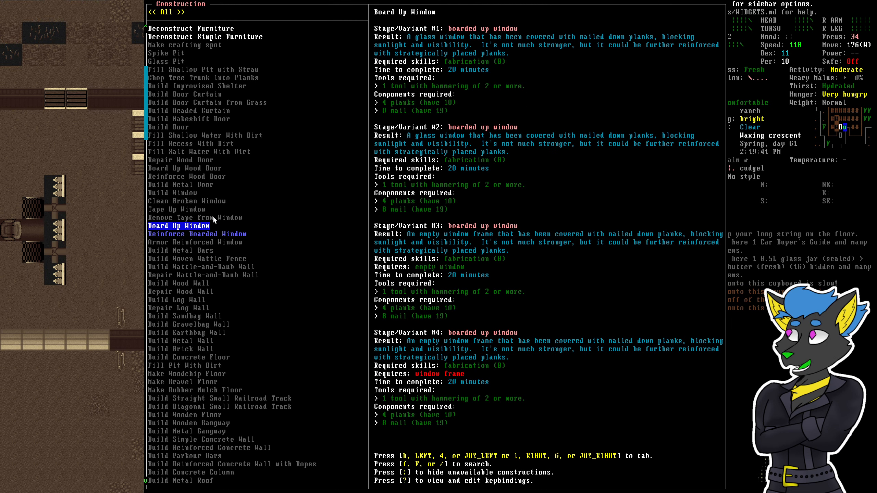
{"action": "type", "text": "ve"}
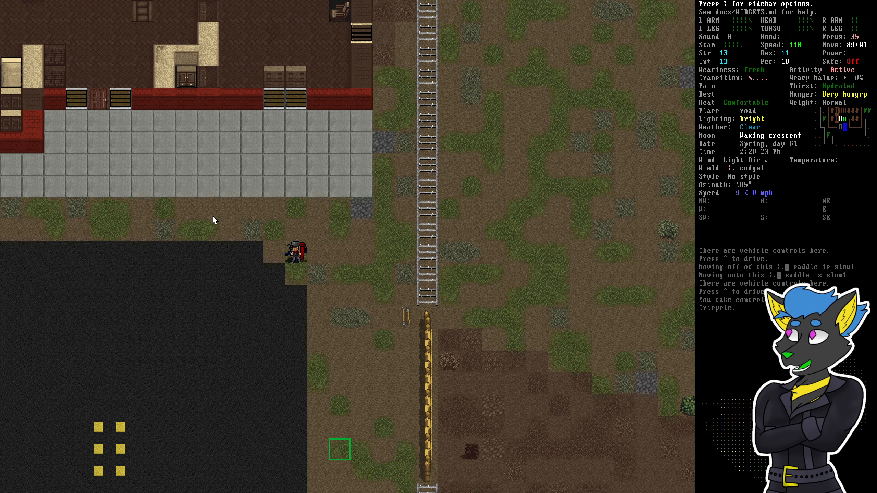
Drive the tricycle south along the road beside the railway tracks
{"action": "key", "text": "^"}
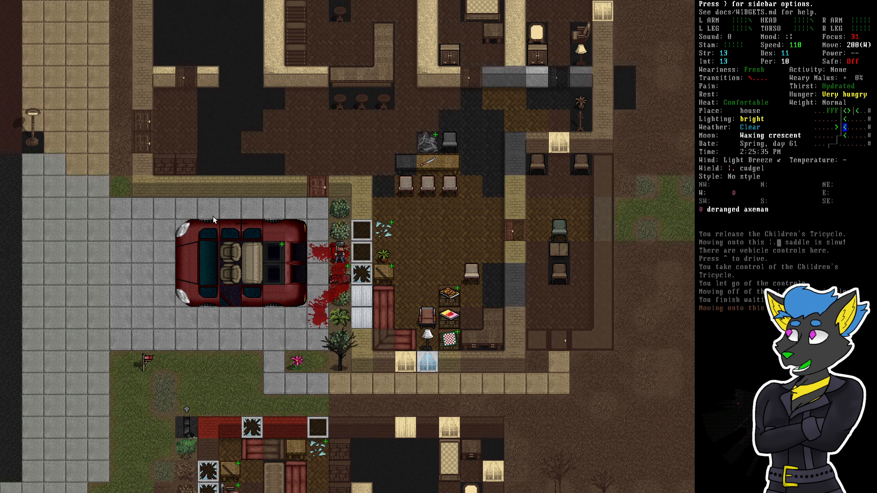
Take the meat cleaver, pot, detergent and washing soda from the kitchen cupboards
{"action": "key", "text": "up"}
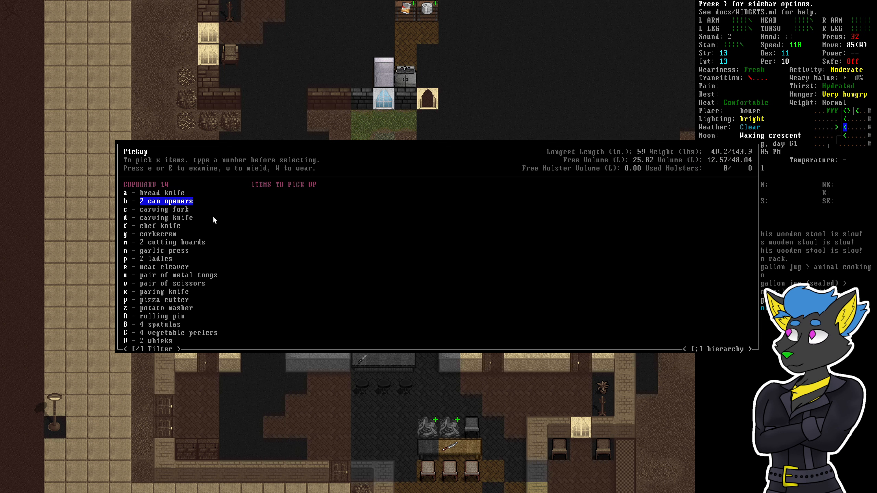
{"action": "key", "text": "down"}
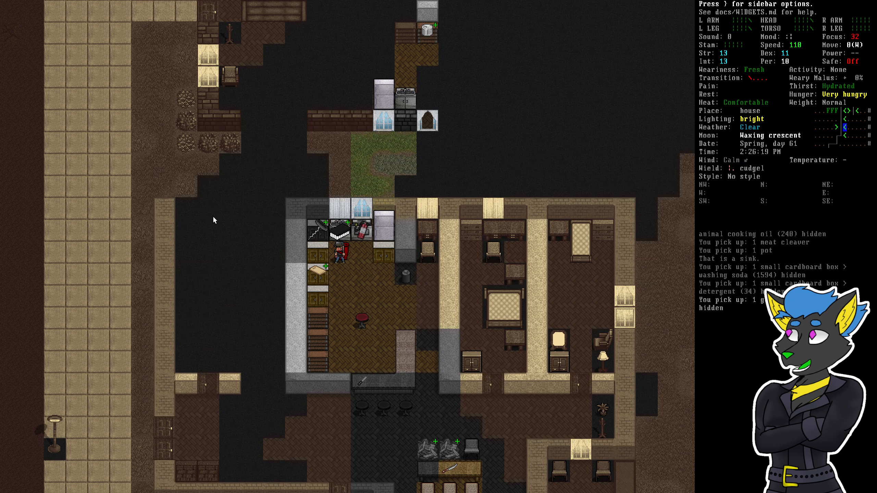
Take sugar, spices and tea from the cupboard and pickles, mustard, sandwiches, cheese and bacon from the fridge
{"action": "key", "text": "x"}
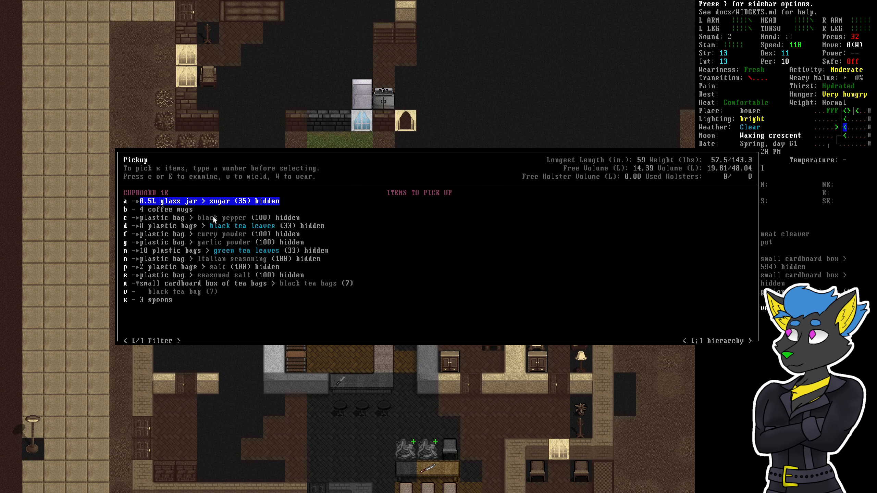
{"action": "key", "text": "DOWN"}
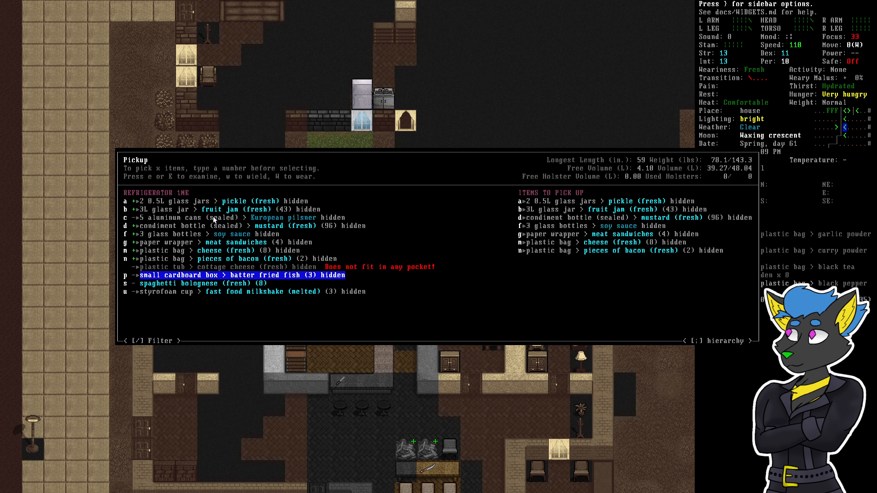
{"action": "key", "text": "up"}
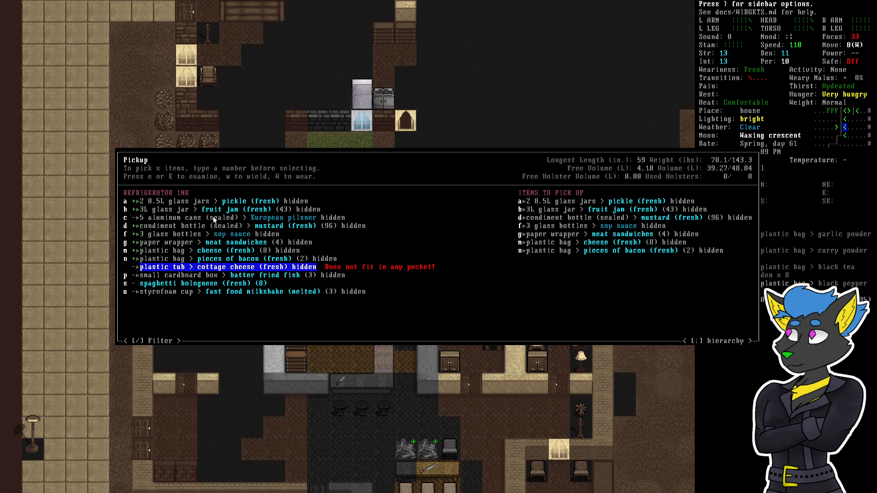
{"action": "key", "text": "Down"}
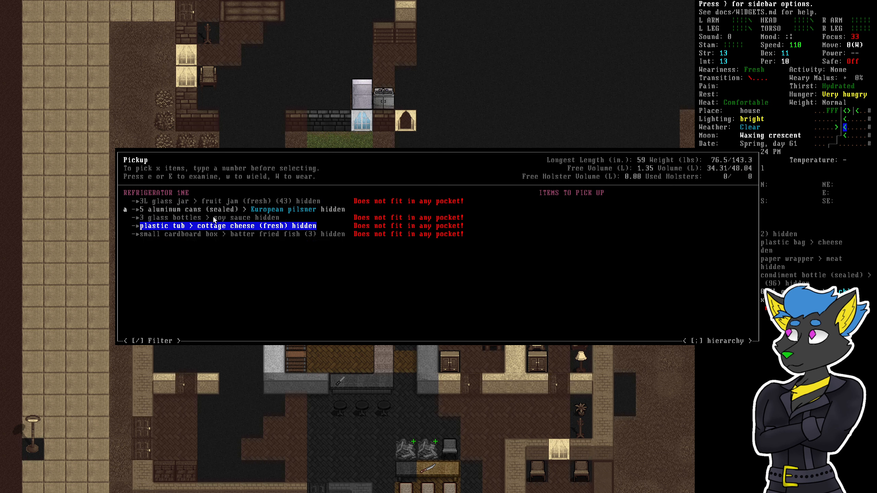
{"action": "key", "text": "UP"}
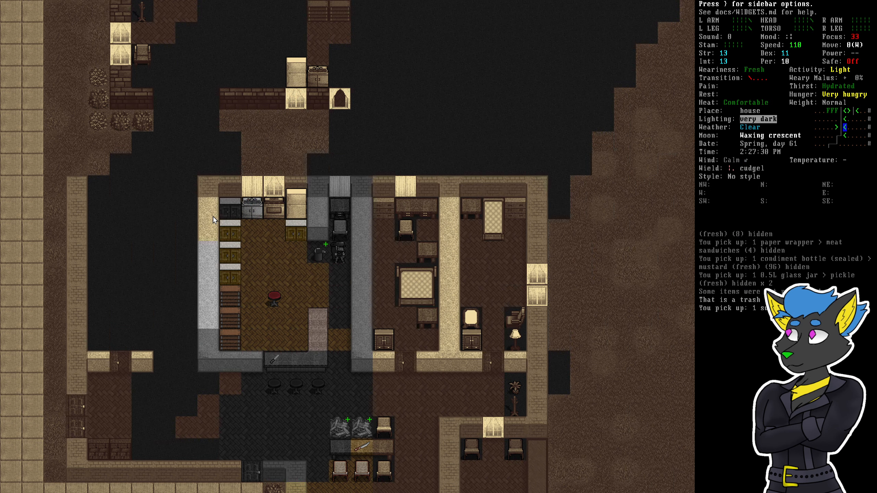
Pick up the survivor's note, recheck the fridge leftovers and check whether the soy sauce fits
{"action": "key", "text": "i"}
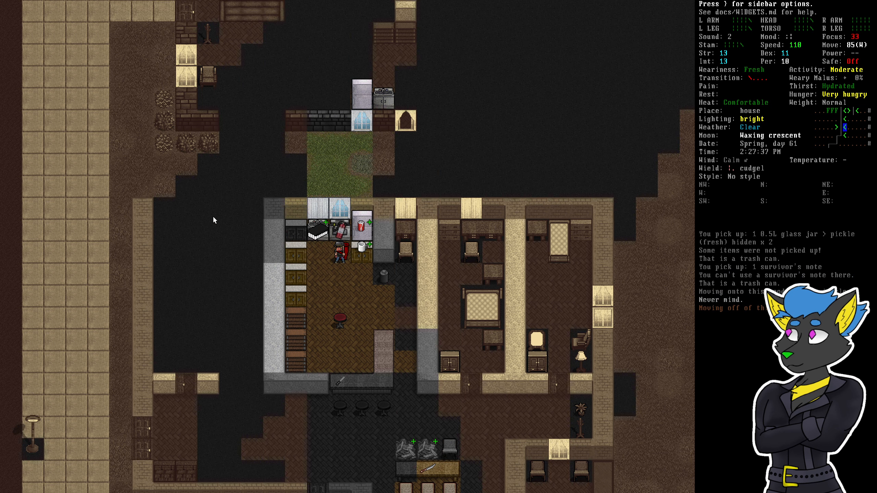
{"action": "key", "text": "g"}
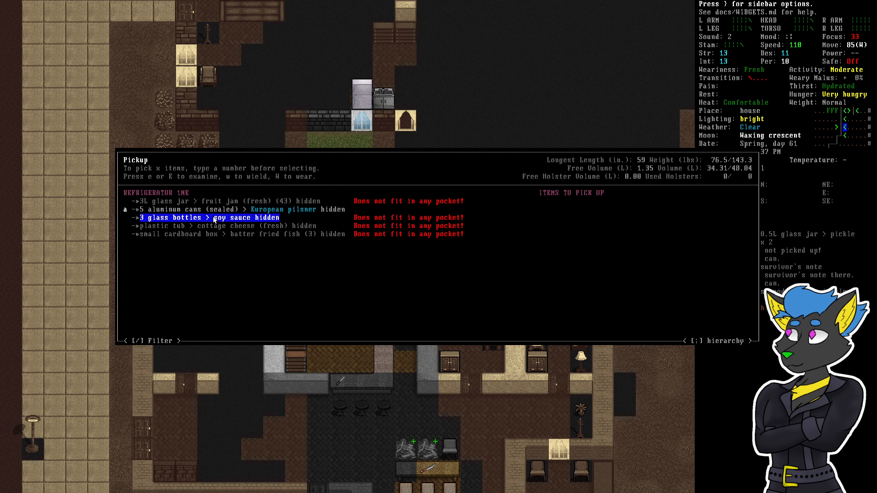
{"action": "key", "text": "DOWN"}
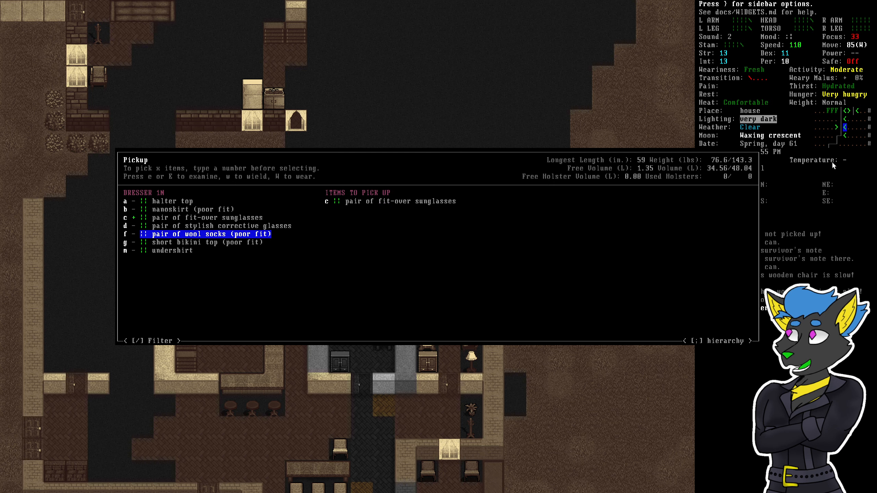
Collect the fit-over sunglasses, a long underwear top and the manuals from the second dresser and bookcase
{"action": "key", "text": "DOWN"}
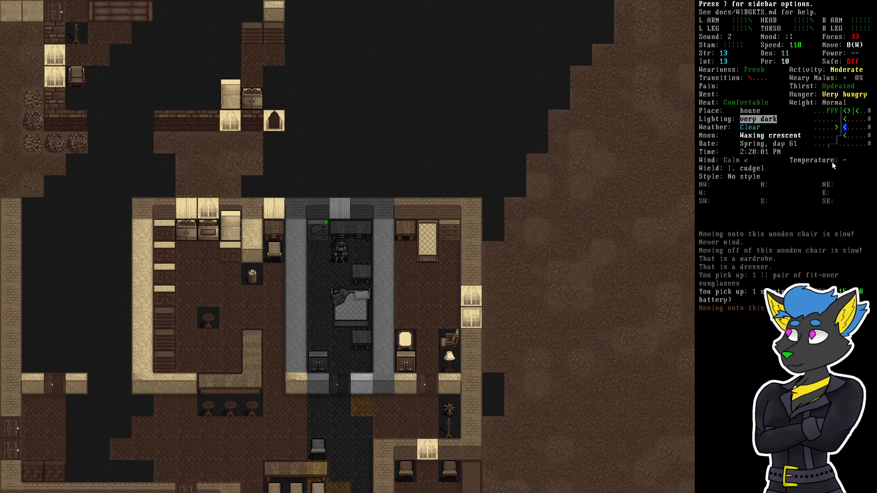
{"action": "key", "text": "s"}
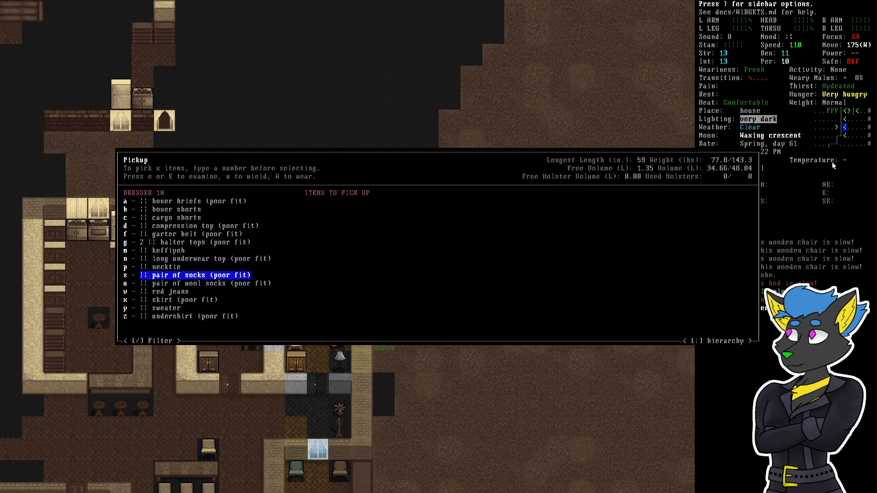
{"action": "key", "text": "up"}
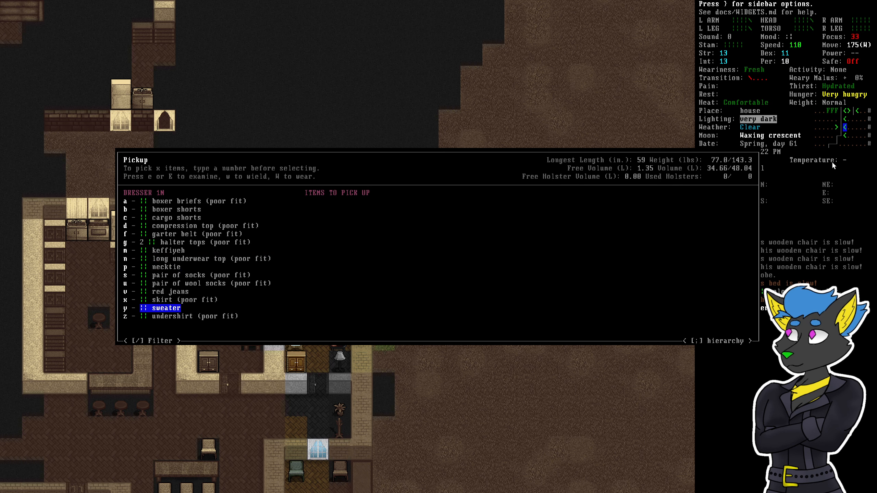
{"action": "key", "text": "up"}
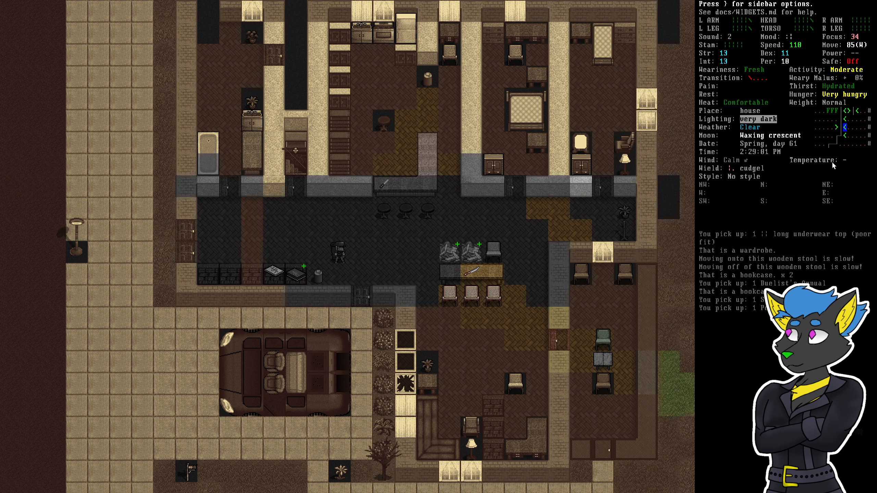
{"action": "key", "text": "i"}
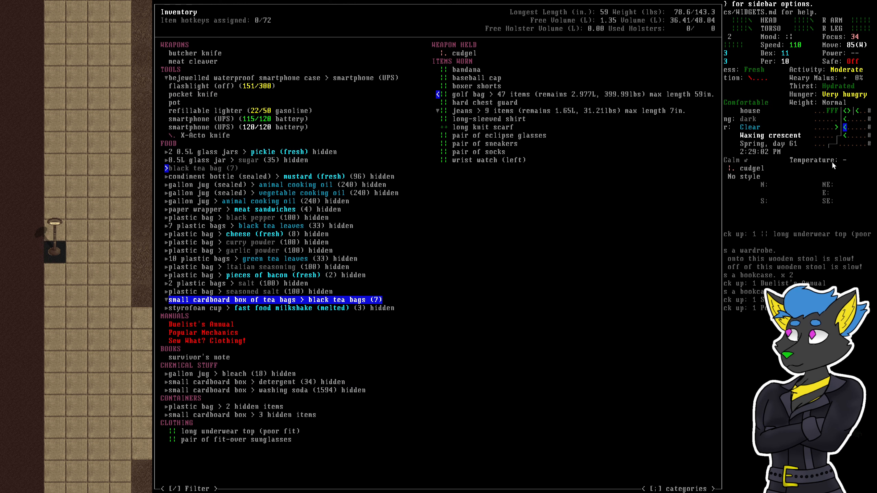
Leave the inventory and head outside toward the bloody red car
{"action": "key", "text": "Escape"}
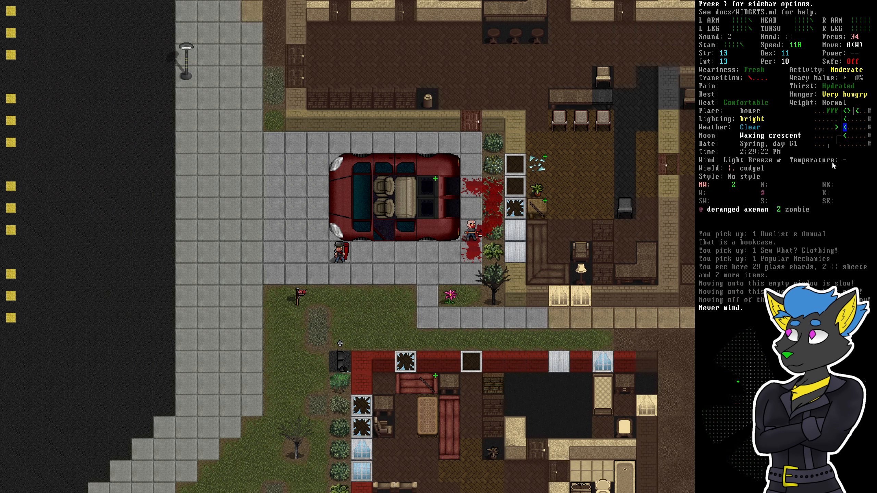
Attack the deranged axeman until he dies and bring up the loot list on his corpse
{"action": "key", "text": "i"}
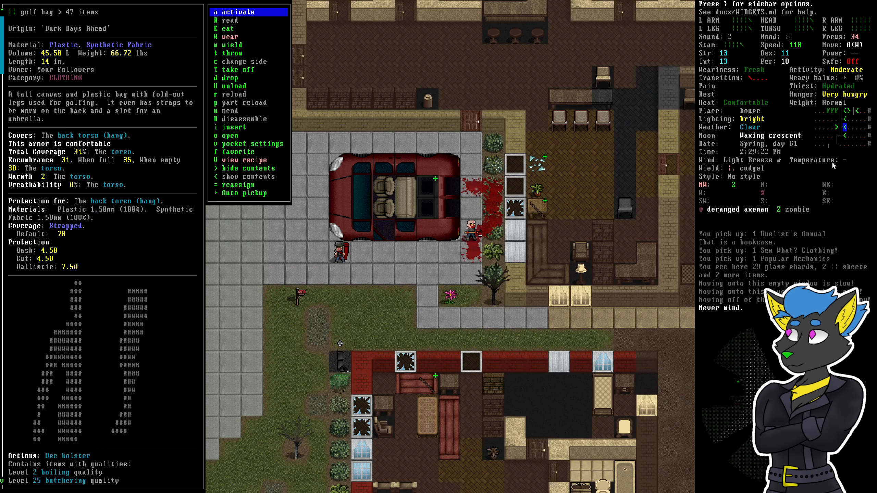
{"action": "key", "text": "T"}
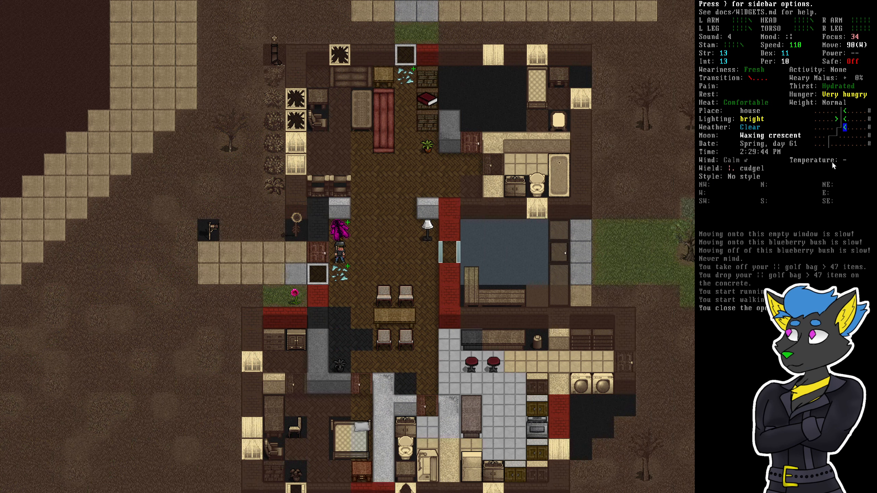
{"action": "key", "text": "w"}
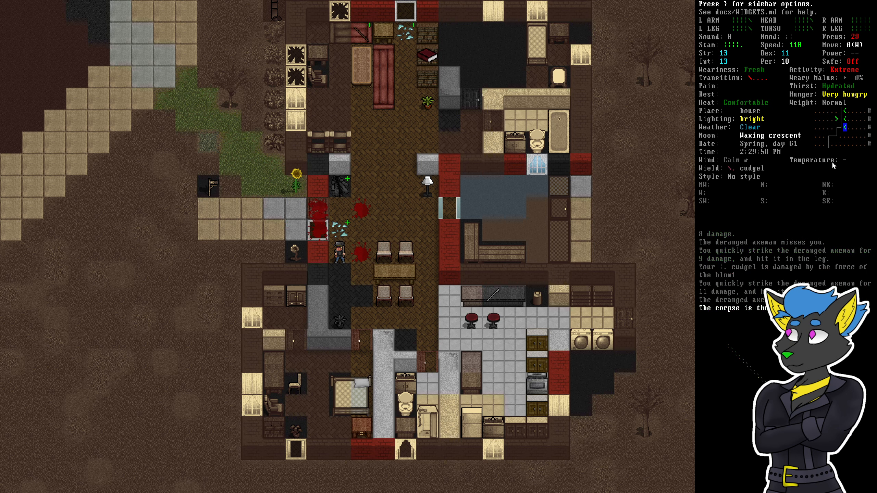
{"action": "key", "text": "g"}
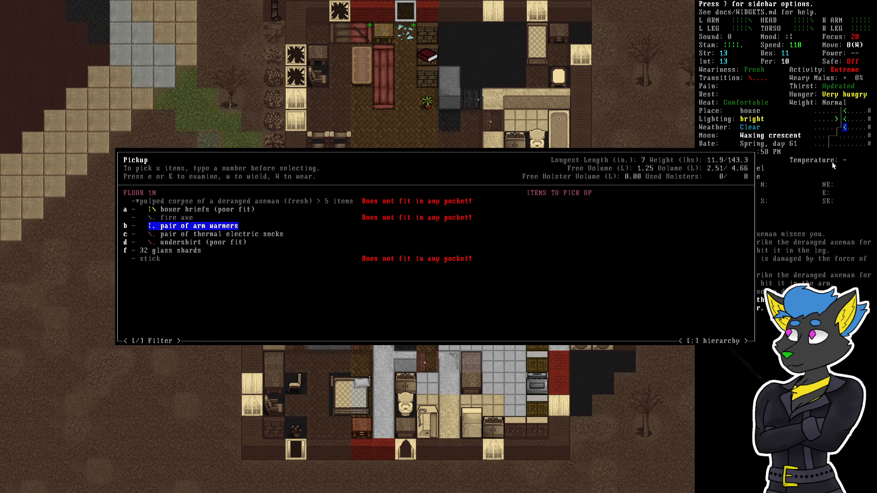
Compare the cudgel against the axeman's fire axe side by side
{"action": "key", "text": "up"}
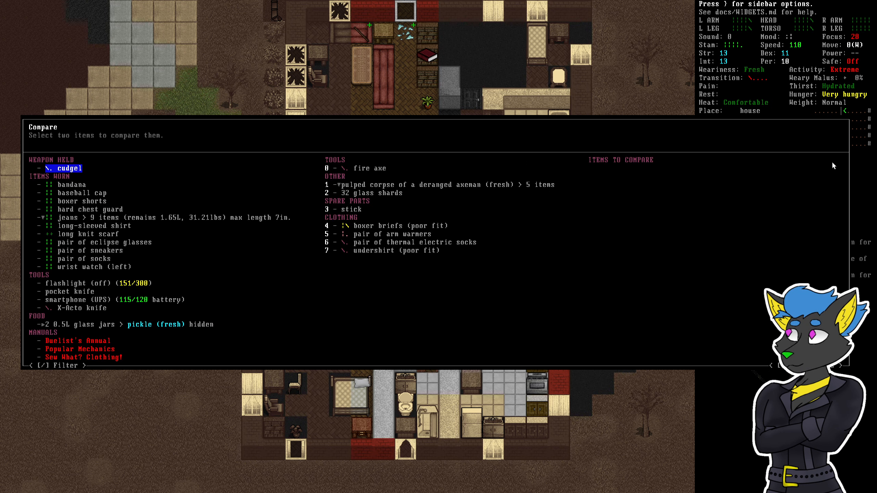
{"action": "left_click", "coordinate": [63, 169]}
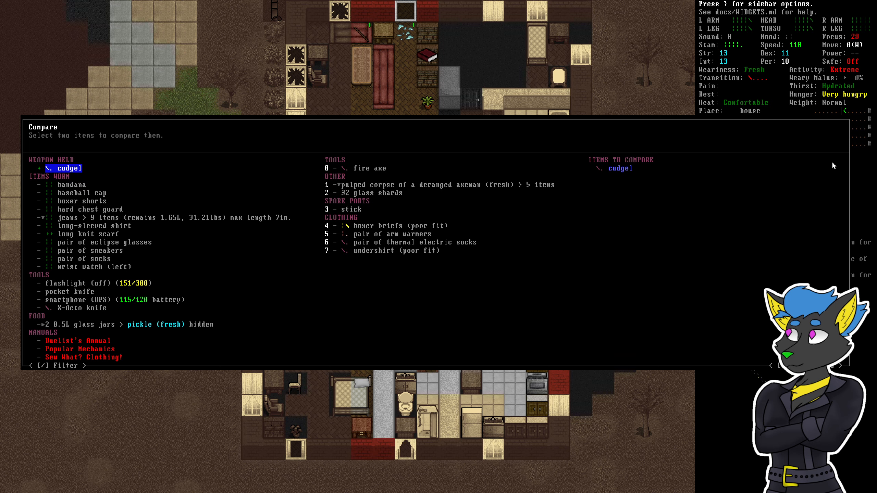
{"action": "left_click", "coordinate": [366, 168]}
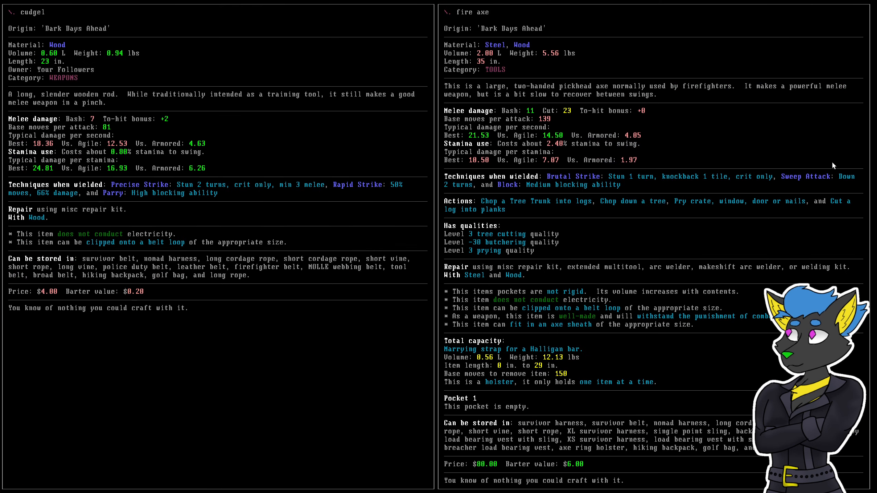
{"action": "mouse_move", "coordinate": [762, 118]}
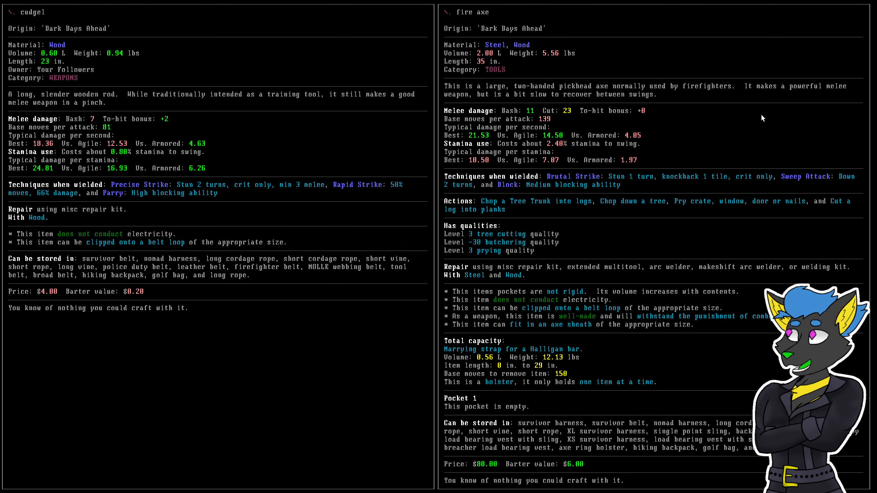
{"action": "mouse_move", "coordinate": [499, 140]}
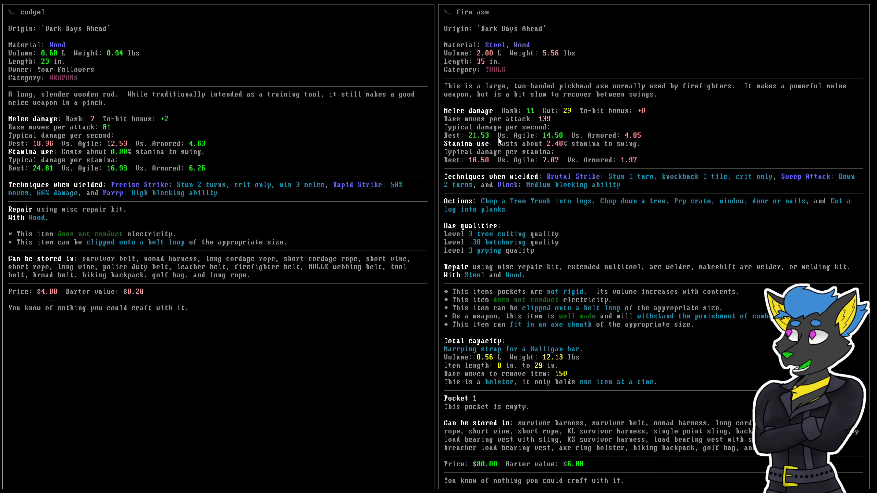
{"action": "mouse_move", "coordinate": [618, 145]}
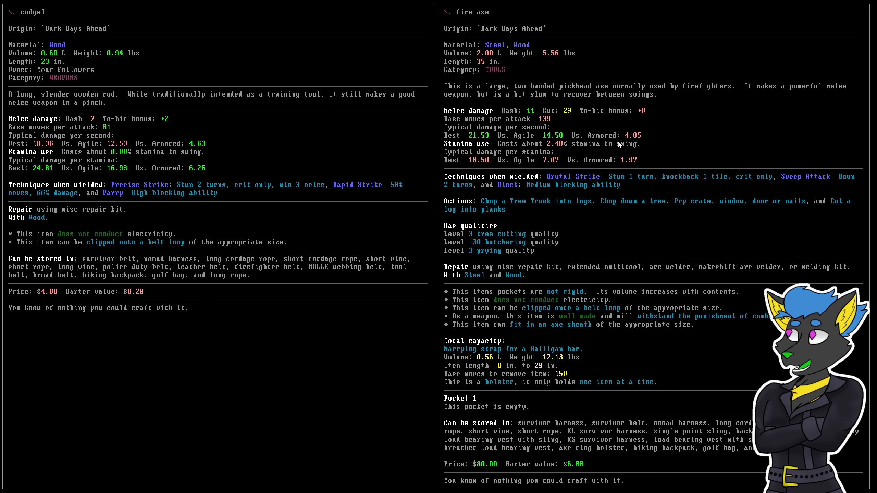
{"action": "mouse_move", "coordinate": [379, 172]}
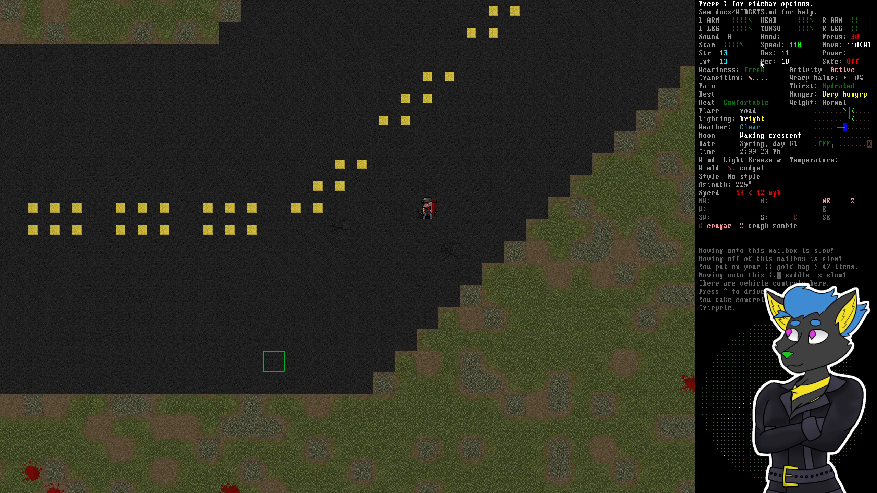
Steer the tricycle along the road and decline to dive off when prompted
{"action": "key", "text": "w"}
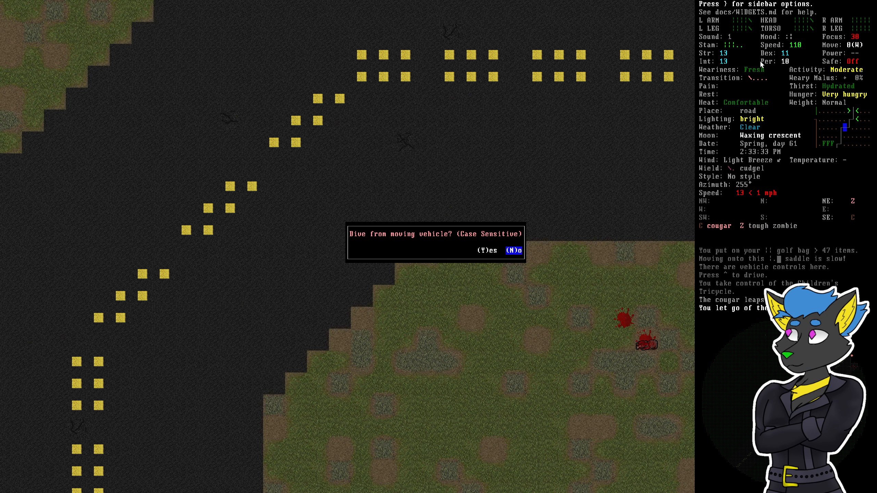
{"action": "key", "text": "N"}
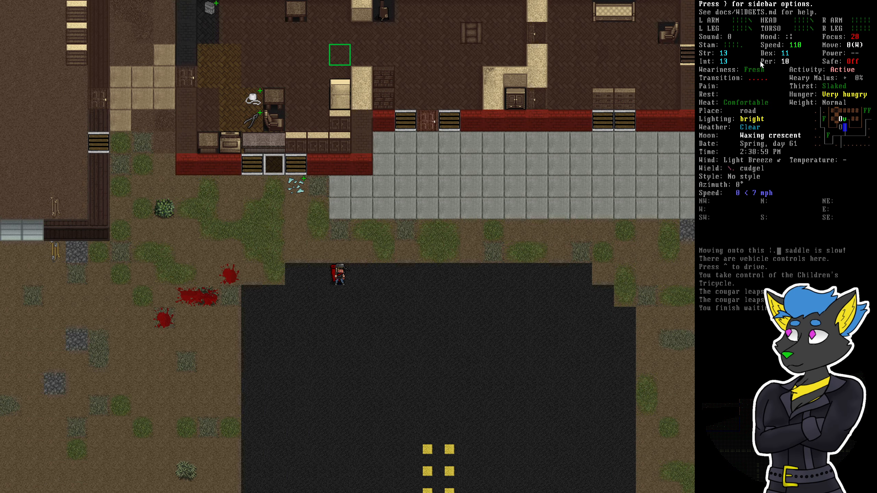
Drop detergent, washing soda, bleach, sunglasses, underwear and the plastic bag of food in the ranch room
{"action": "key", "text": "^"}
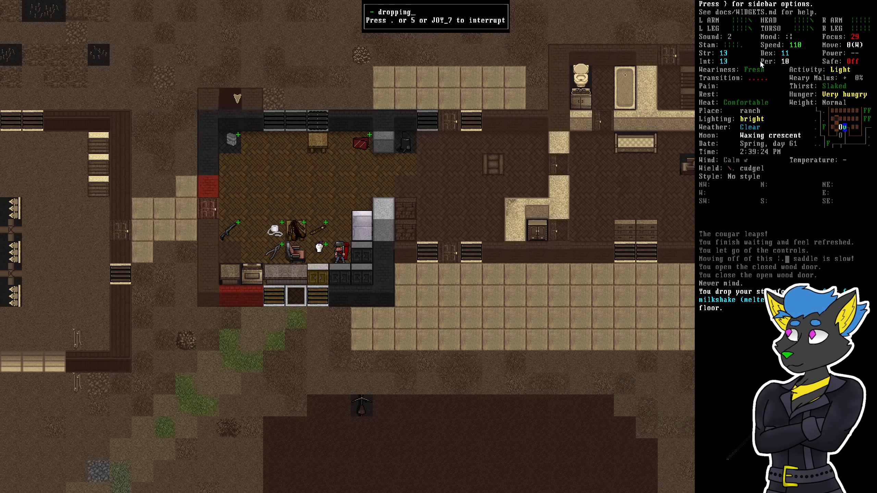
{"action": "key", "text": "r"}
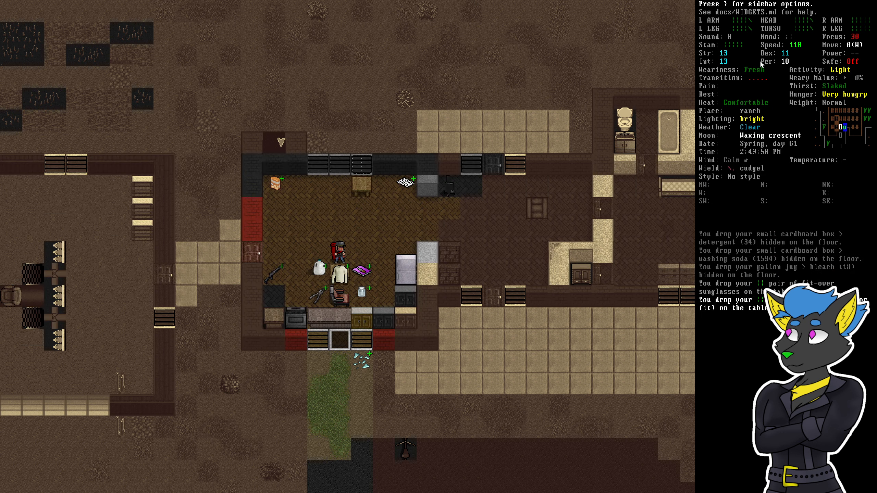
{"action": "key", "text": "i"}
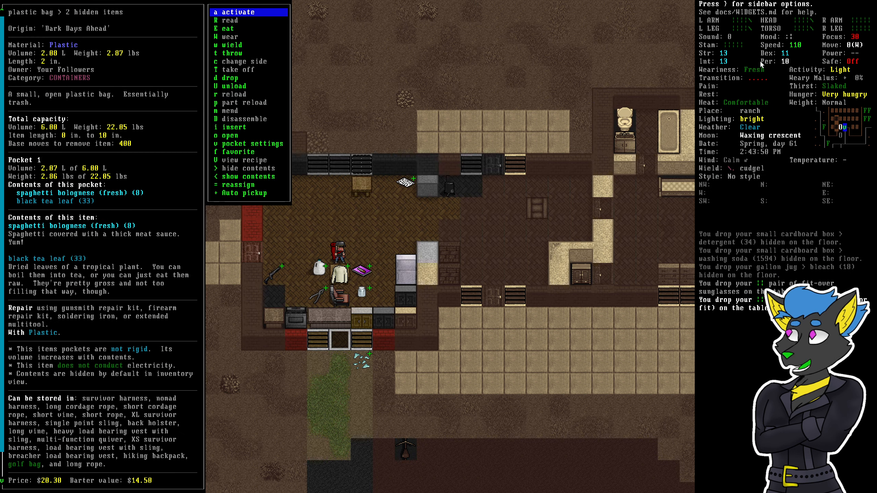
{"action": "key", "text": "Escape"}
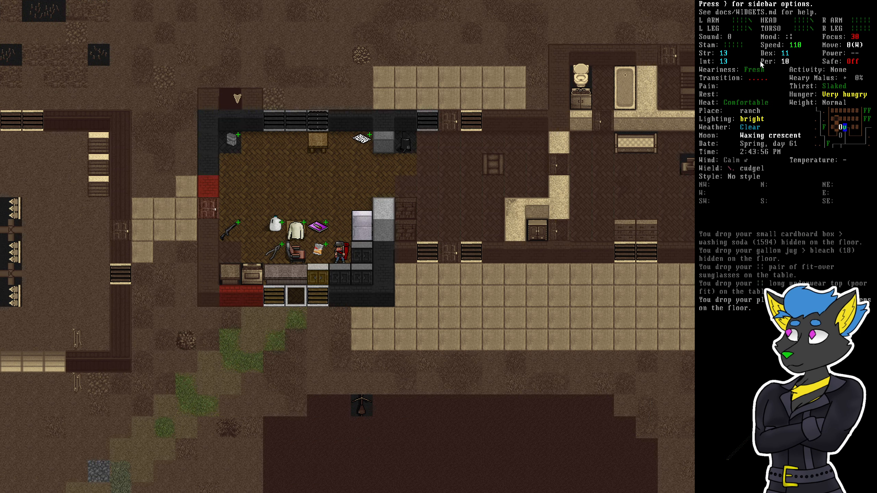
{"action": "key", "text": "i"}
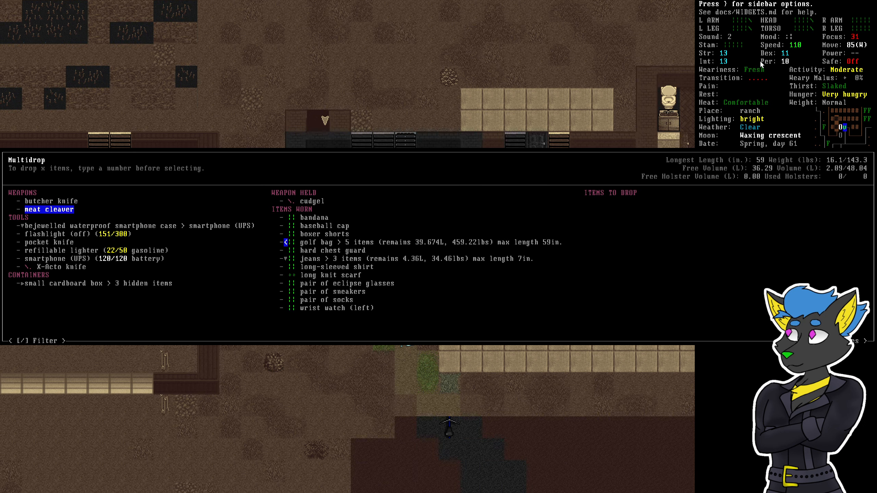
Drop the pot and butcher knife via multidrop and return to the map
{"action": "key", "text": "up"}
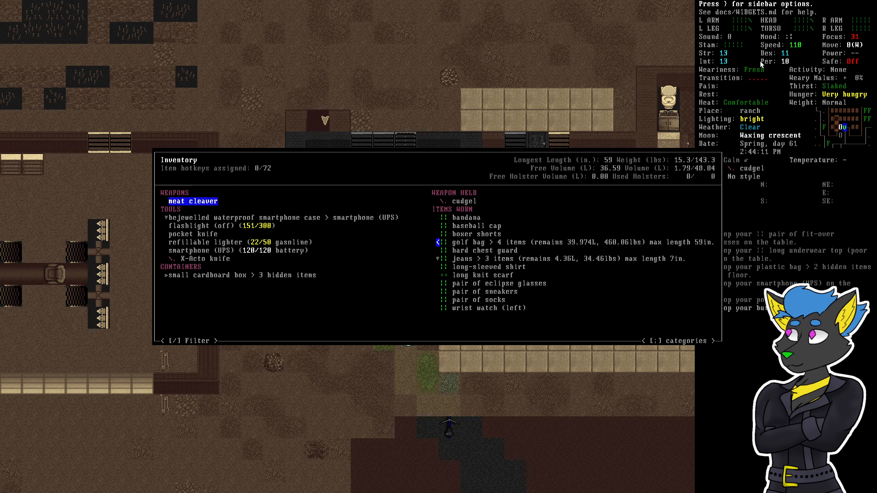
{"action": "key", "text": "DOWN"}
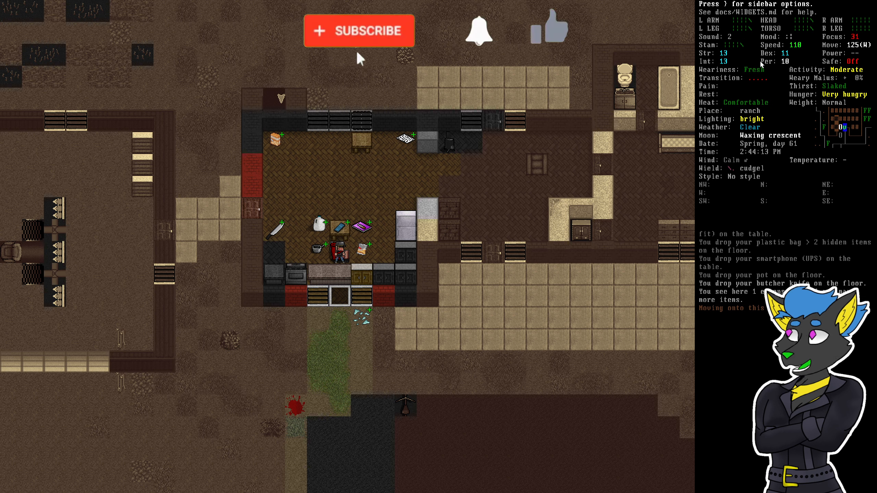
{"action": "left_click", "coordinate": [359, 30]}
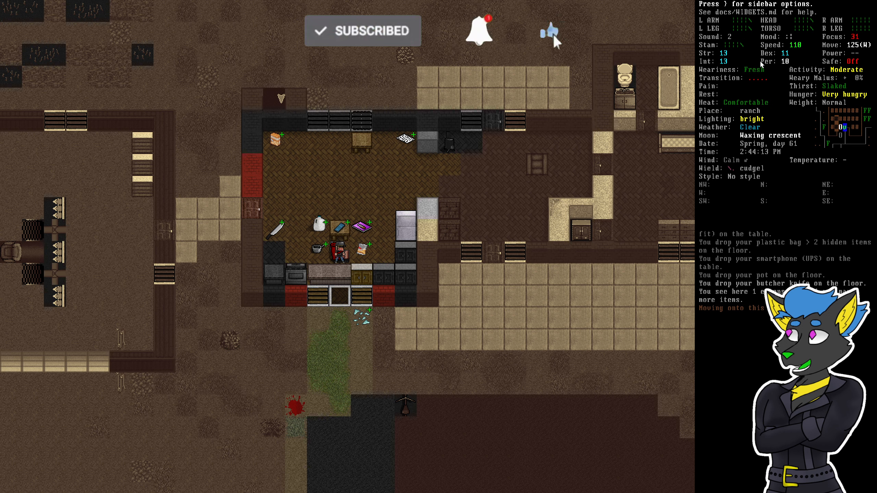
{"action": "left_click", "coordinate": [549, 32]}
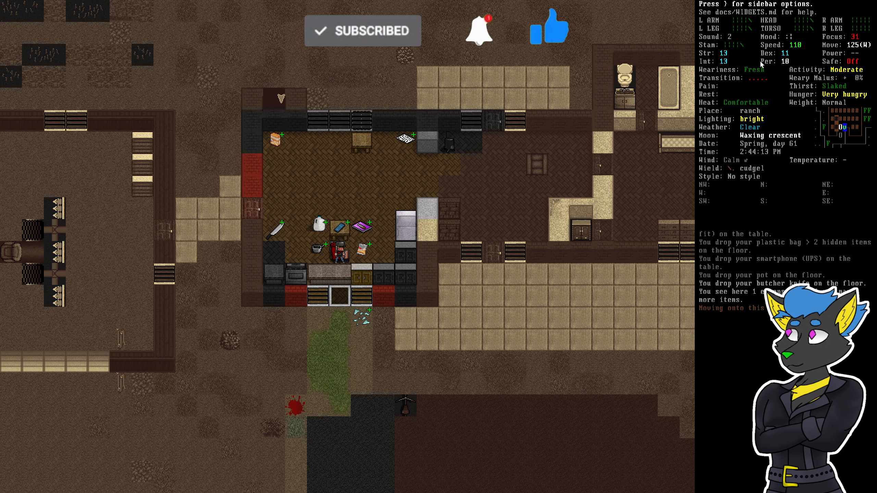